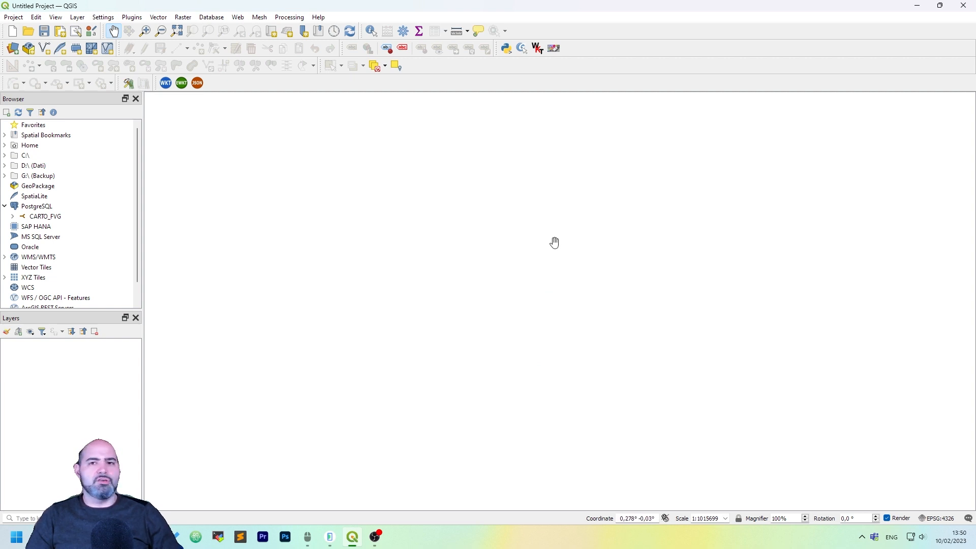
# Step: Start a new PostgreSQL connection from the Browser panel, leaving the connection form blank
pyautogui.click(37, 206)
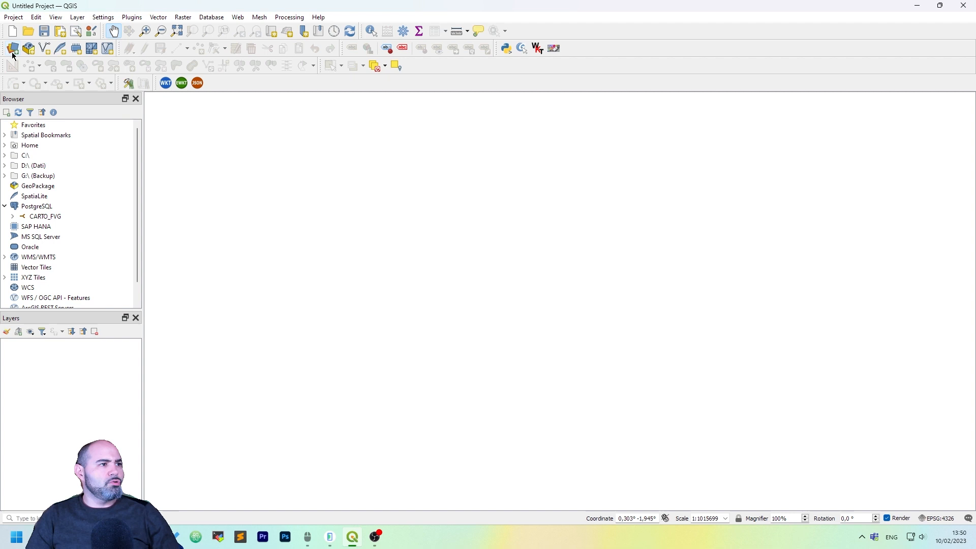
pyautogui.click(36, 206)
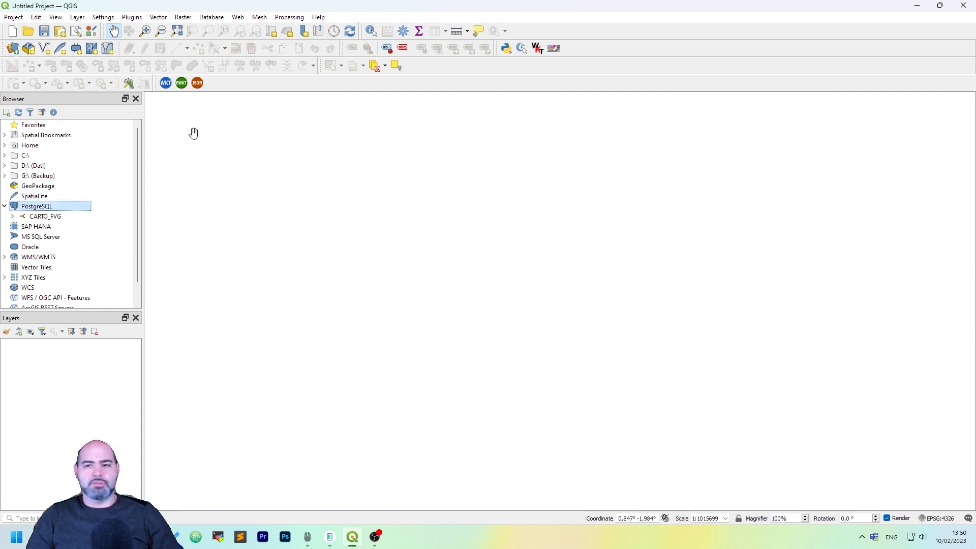
pyautogui.click(4, 206)
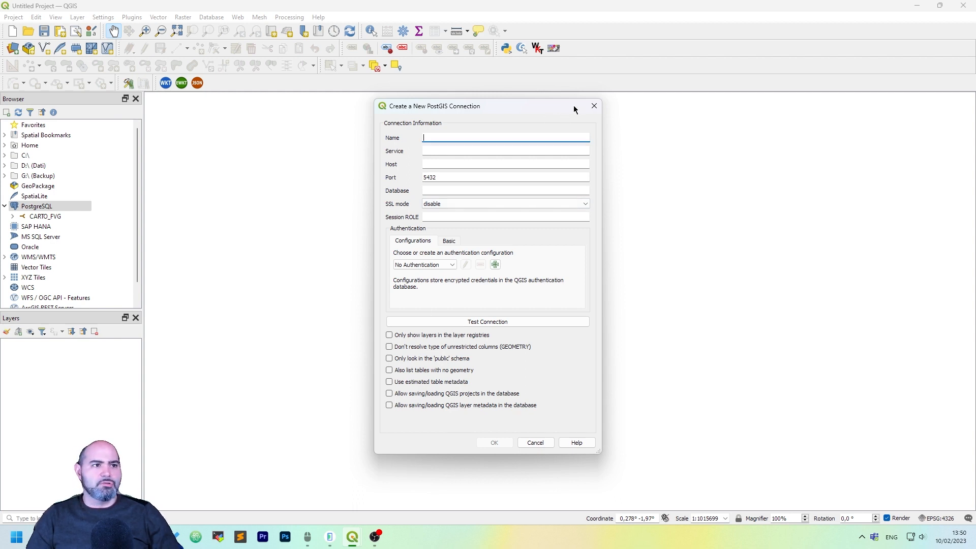
pyautogui.moveTo(593, 106)
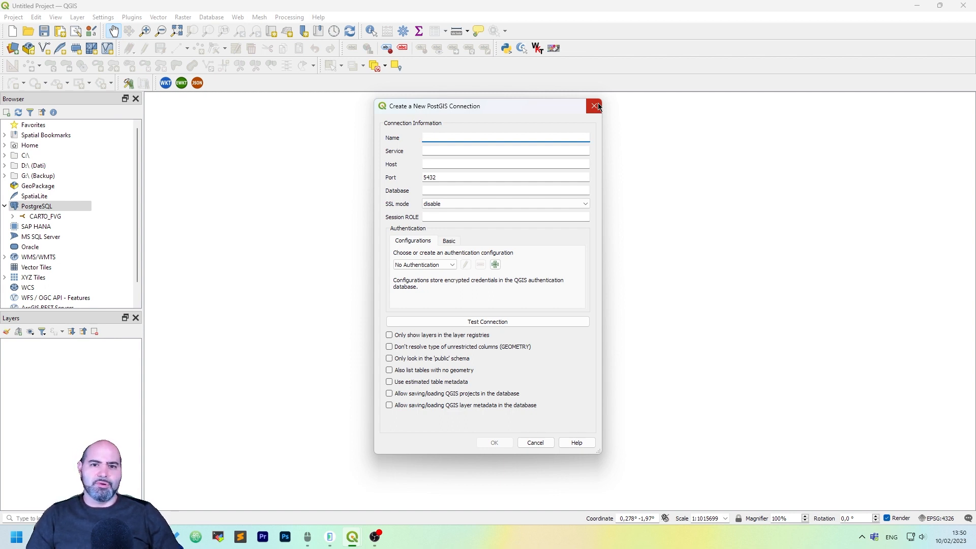
pyautogui.click(505, 137)
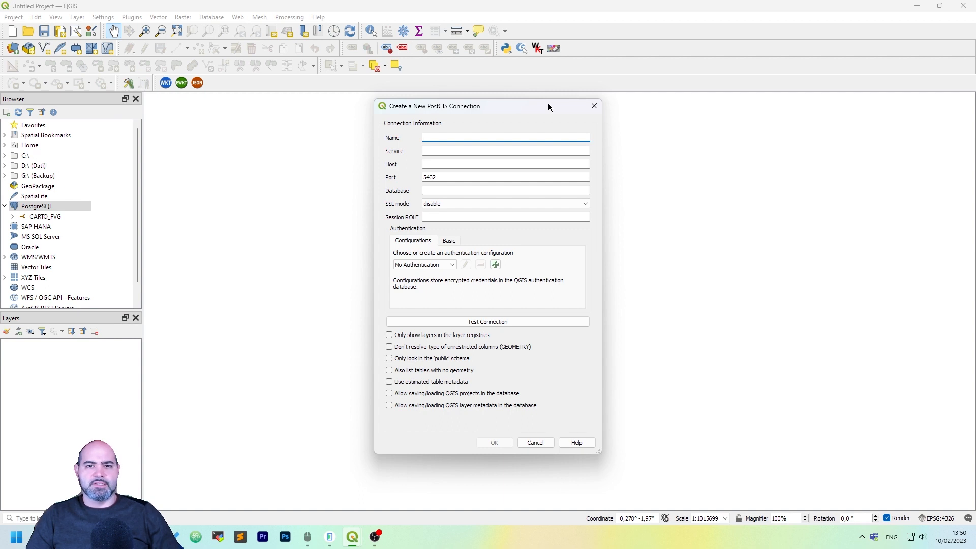
pyautogui.click(504, 138)
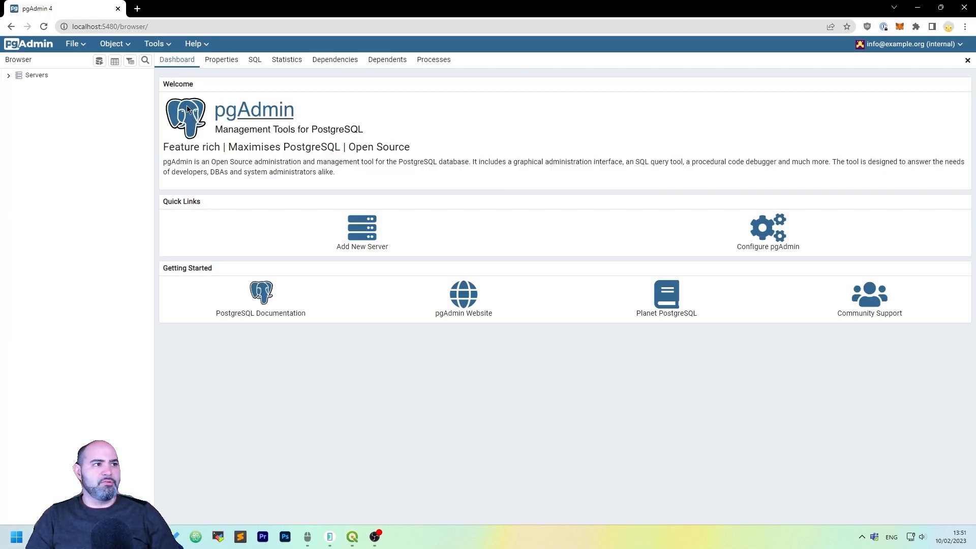
pyautogui.moveTo(398, 77)
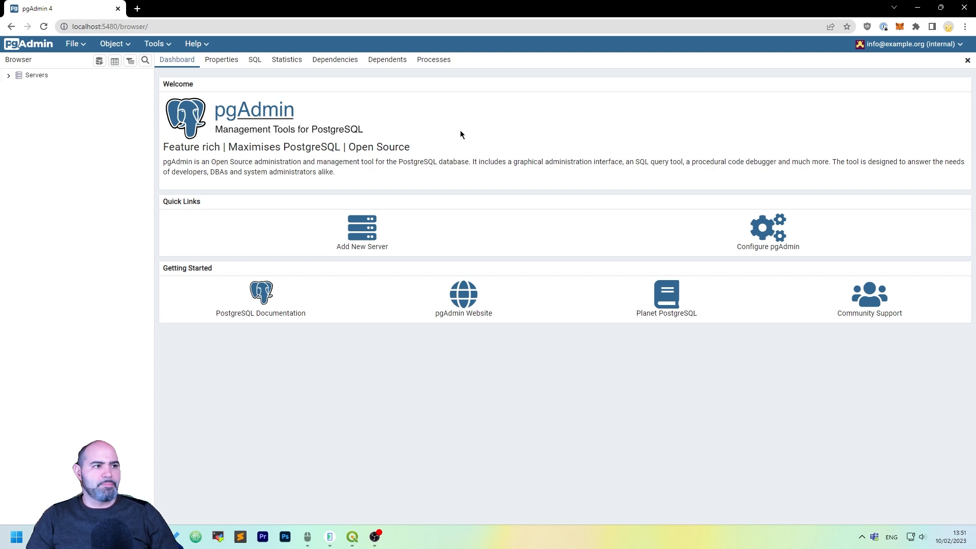
# Step: Expand Servers, Postgis 15, Databases and postgres in the pgAdmin Browser tree
pyautogui.click(36, 74)
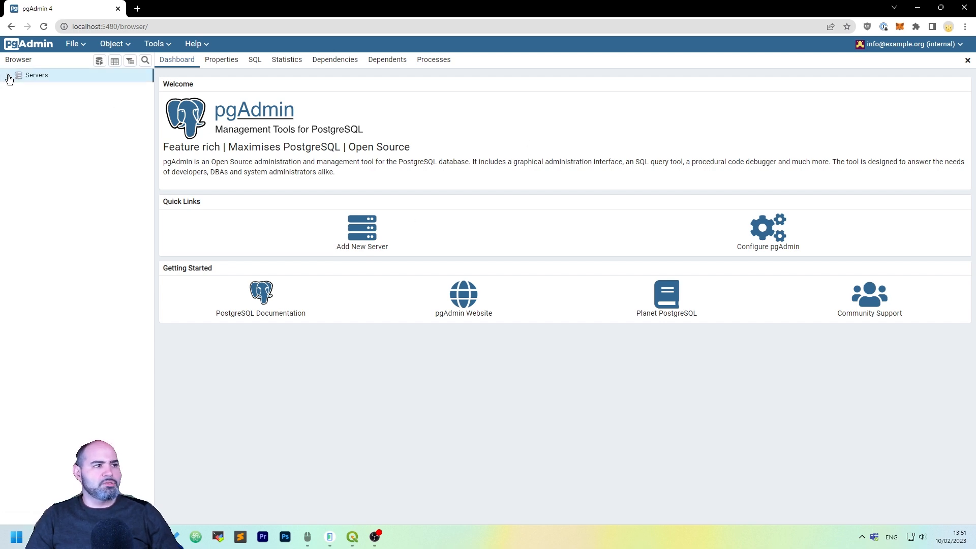
pyautogui.click(9, 75)
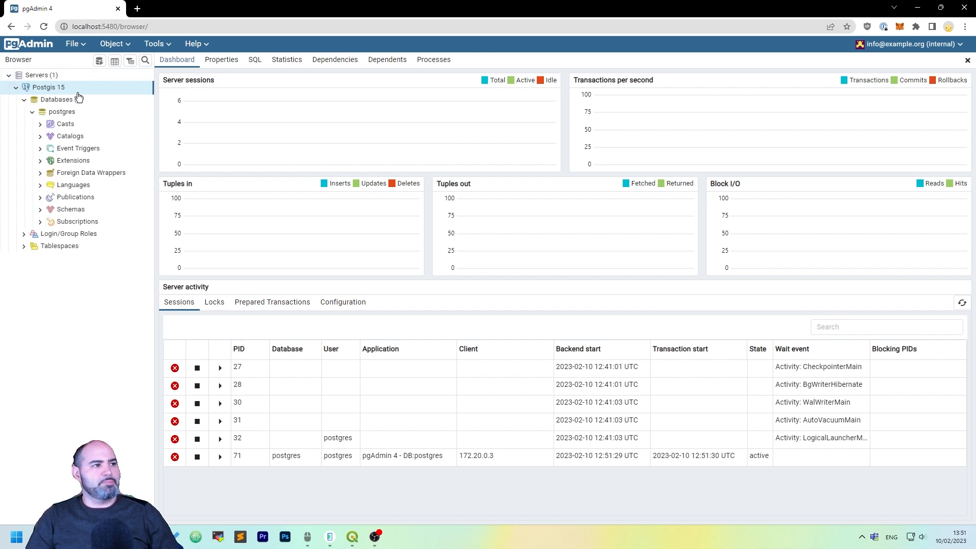
pyautogui.click(56, 99)
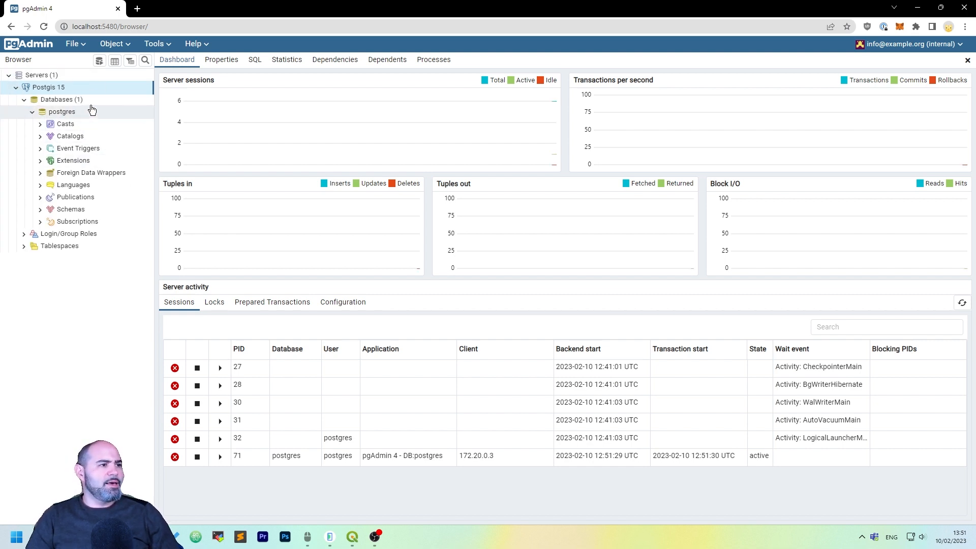
# Step: Create login role 'qgis' on Postgis 15 with a password and Can login enabled
pyautogui.rightClick(48, 87)
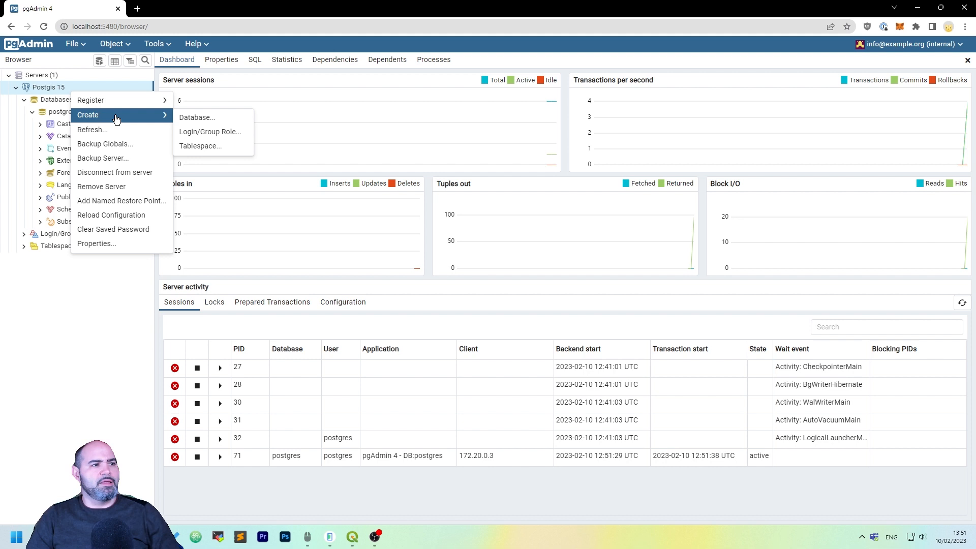
pyautogui.moveTo(210, 131)
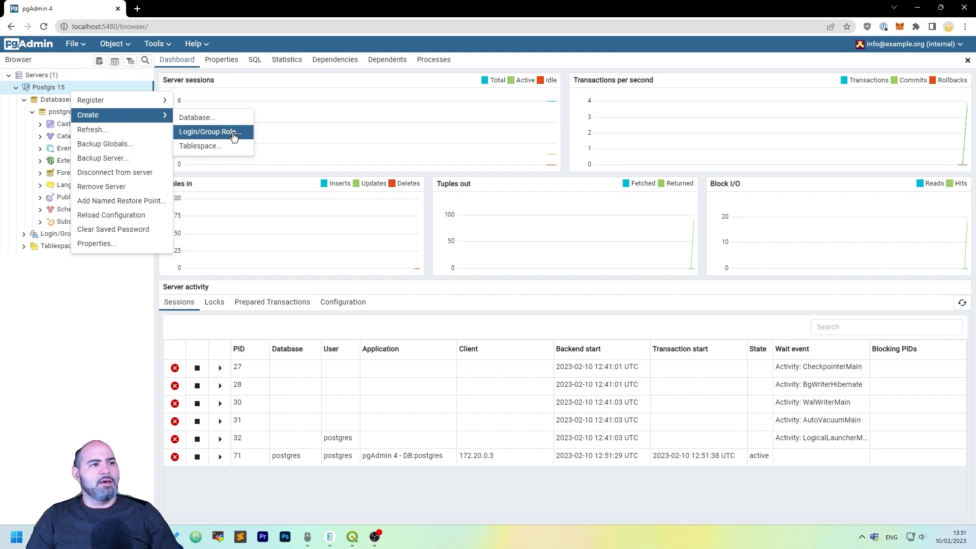
pyautogui.click(208, 131)
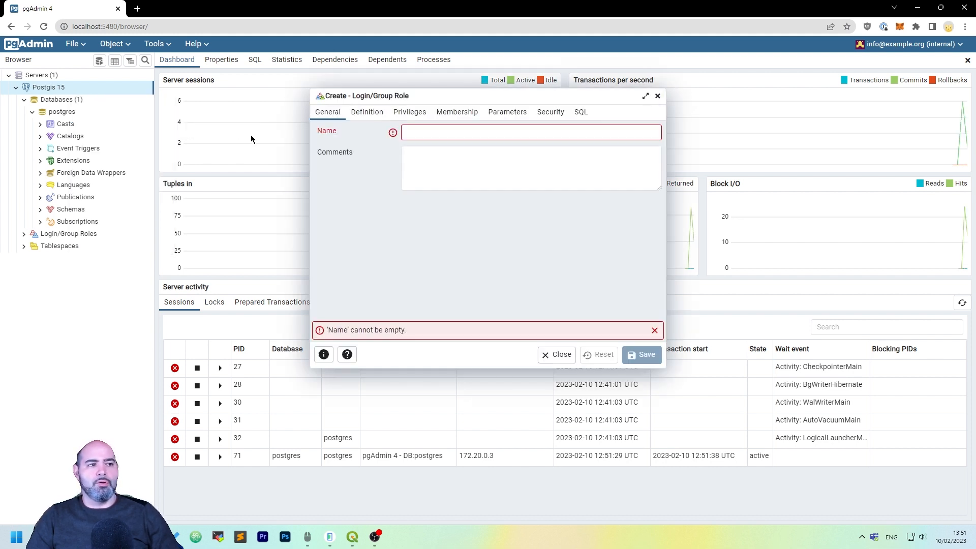
pyautogui.click(531, 132)
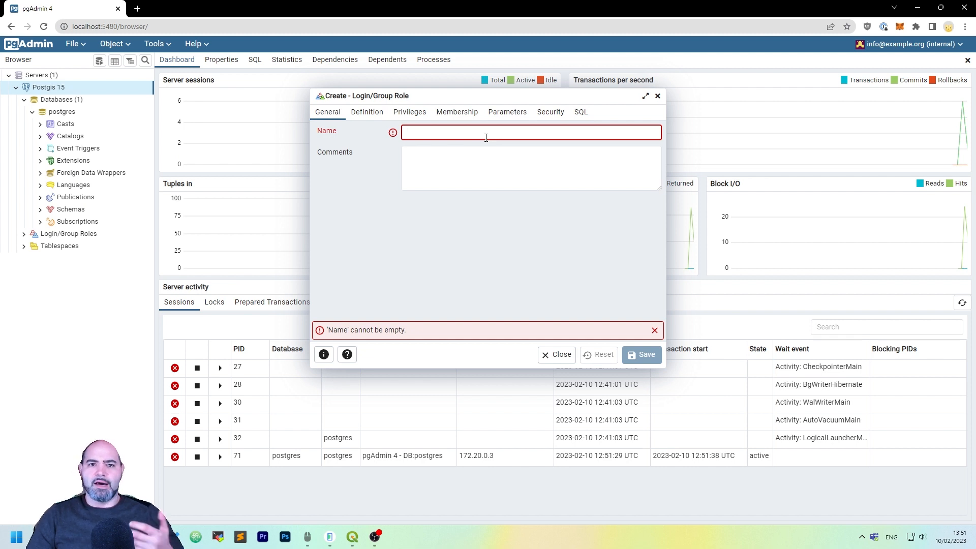
pyautogui.write('qgis')
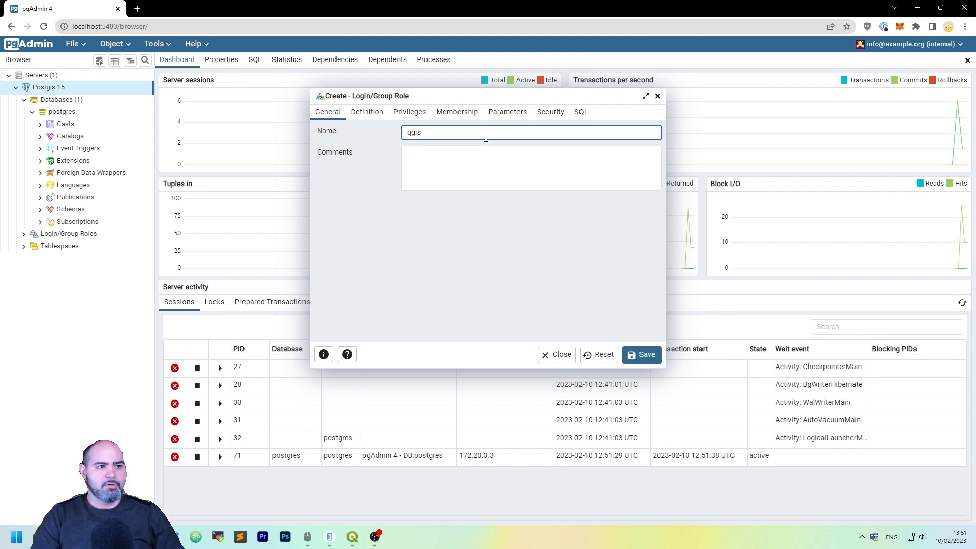
pyautogui.click(367, 111)
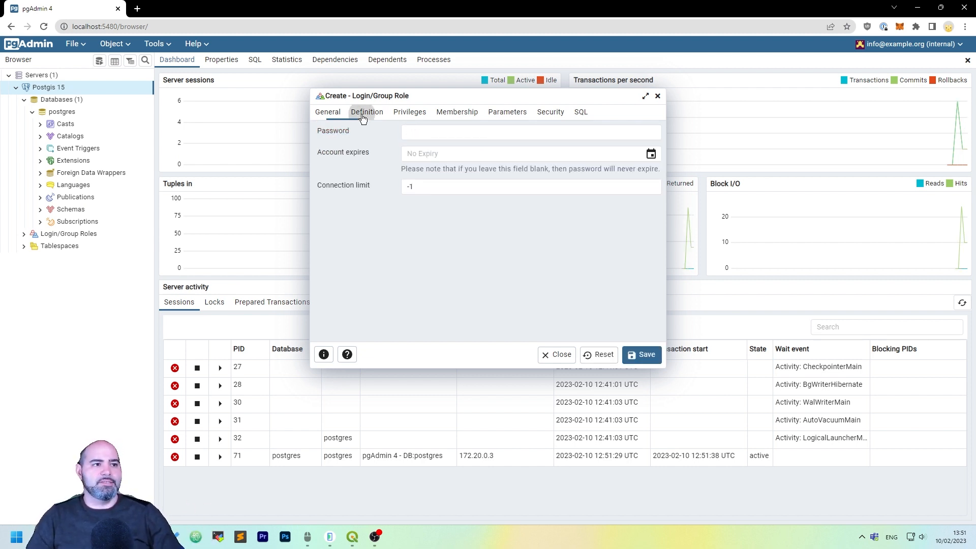
pyautogui.click(529, 133)
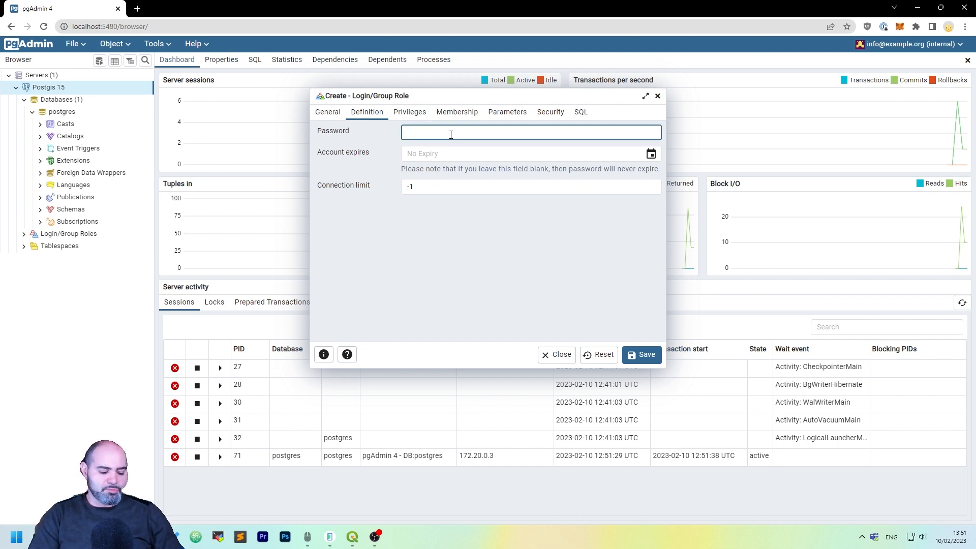
pyautogui.write('••••')
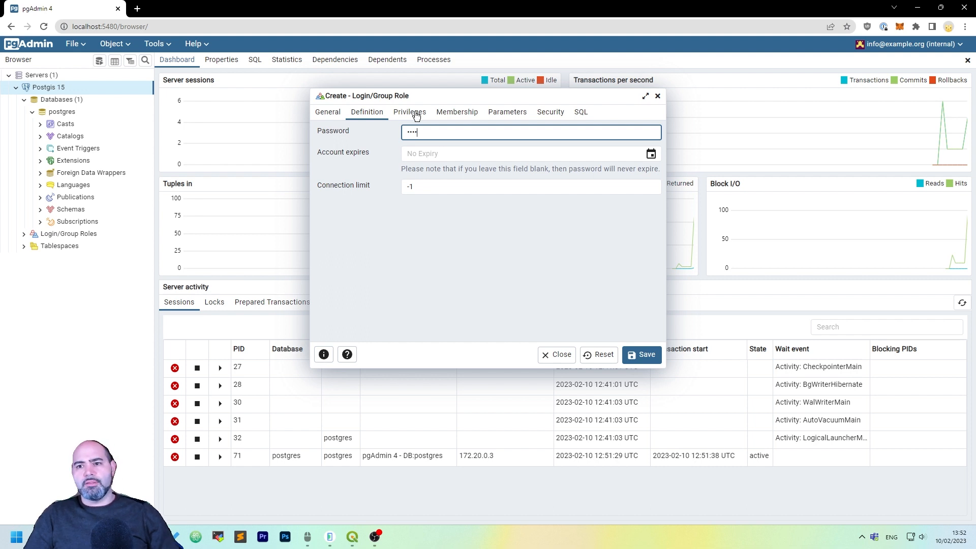
pyautogui.click(408, 111)
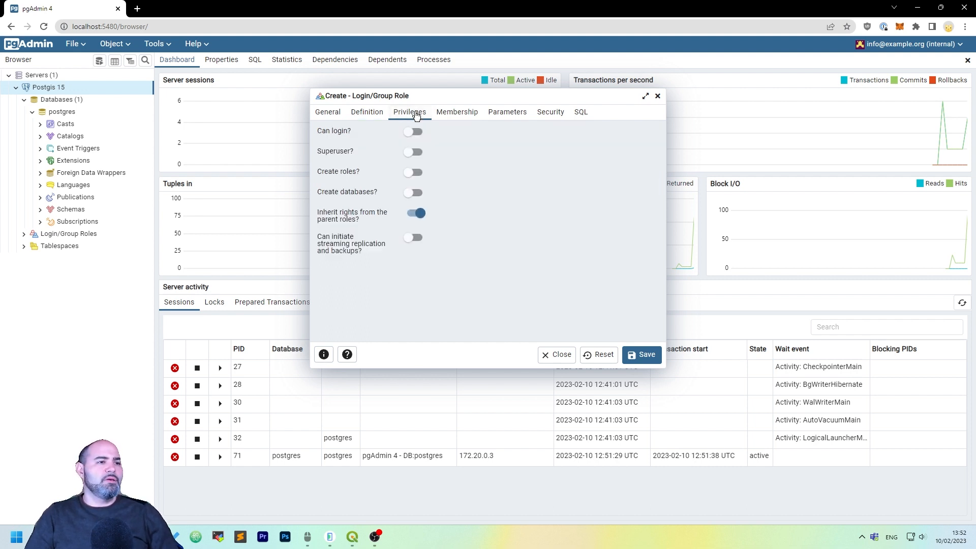
pyautogui.moveTo(412, 116)
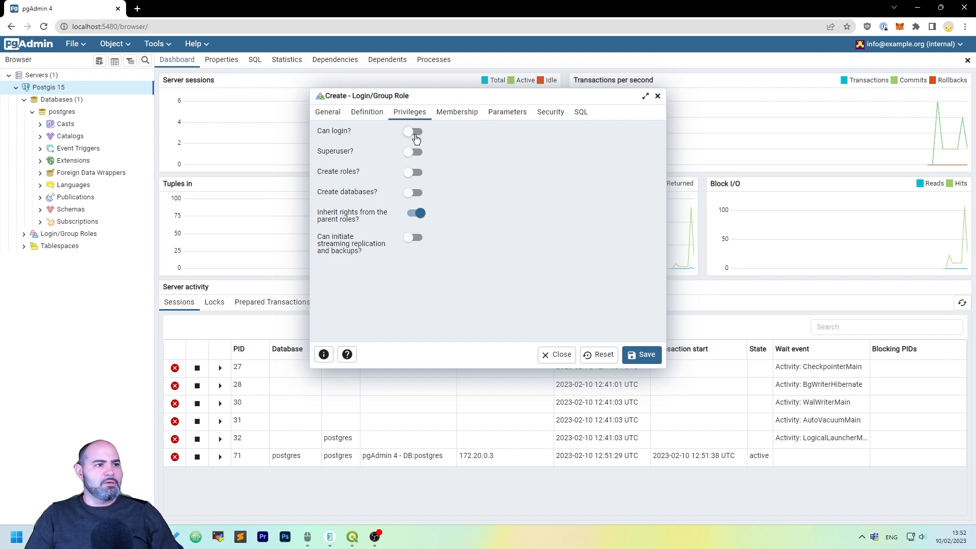
pyautogui.click(413, 131)
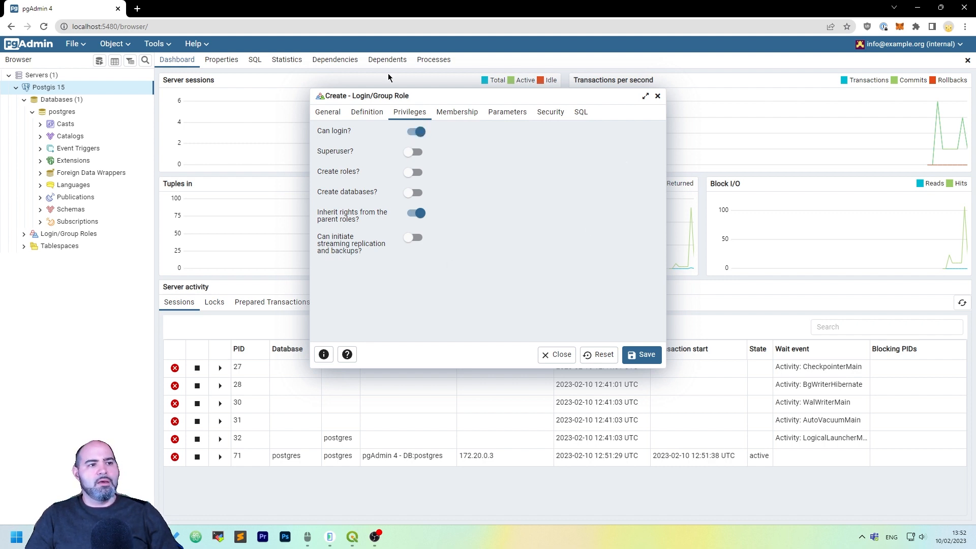
pyautogui.moveTo(540, 164)
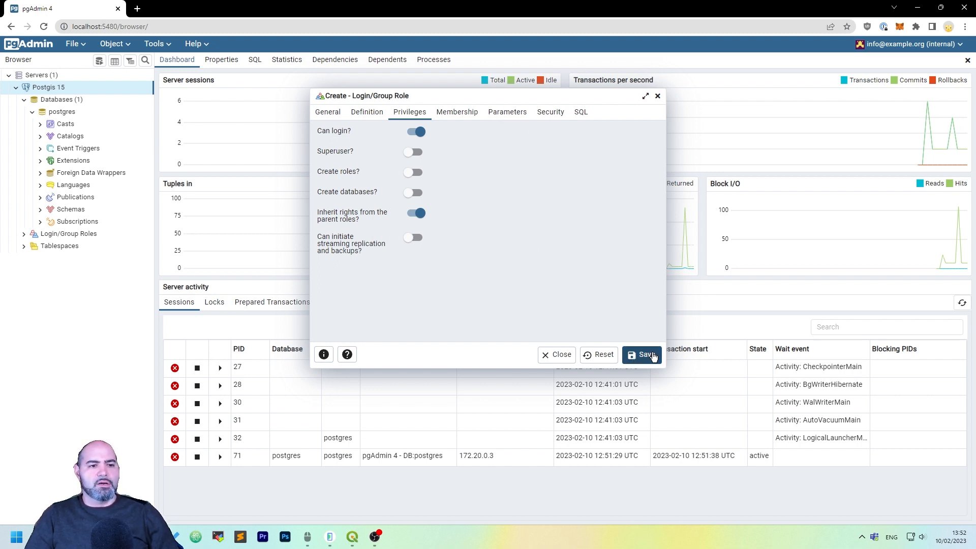
pyautogui.click(641, 354)
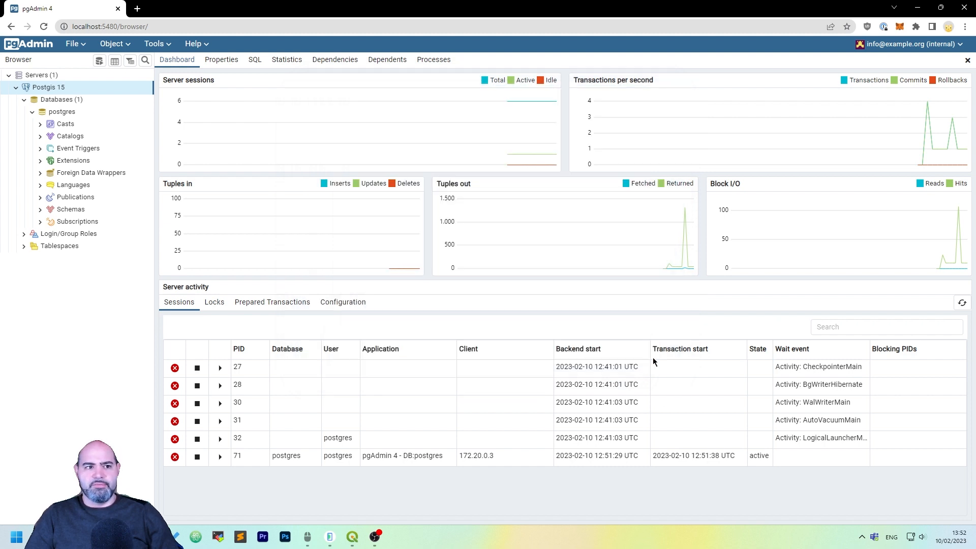
# Step: Expand Login/Group Roles to confirm the qgis role, then bring up the Databases menu
pyautogui.click(61, 111)
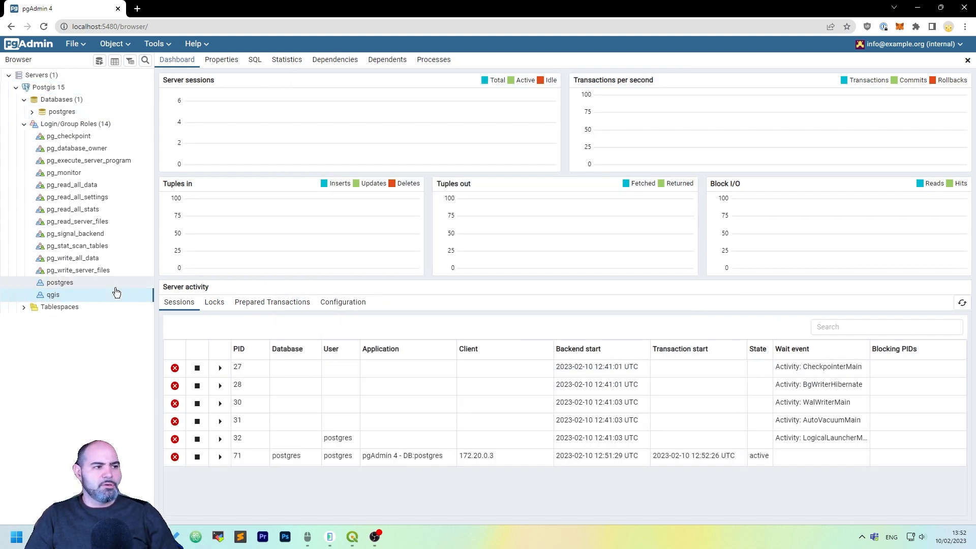
pyautogui.click(52, 294)
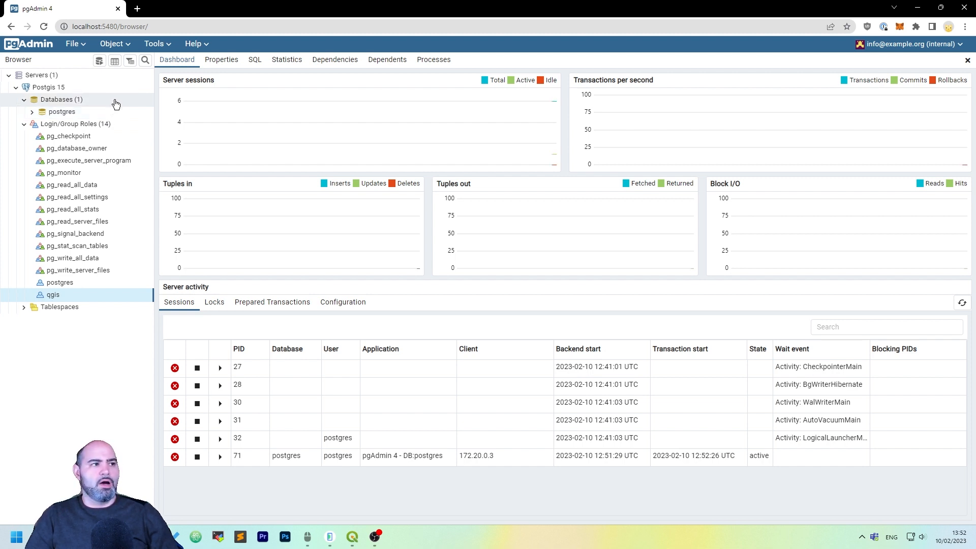
pyautogui.rightClick(60, 100)
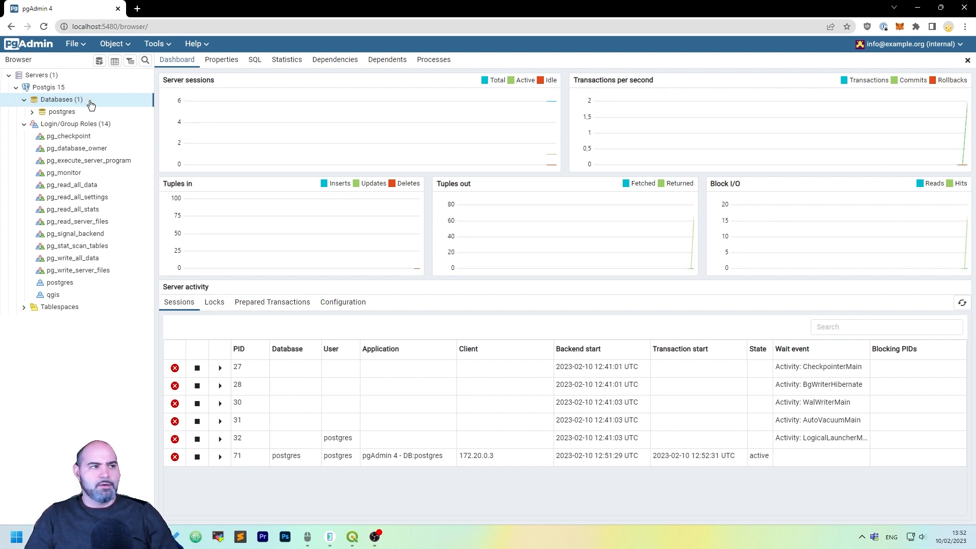
# Step: Create database 'qgis' owned by qgis, reviewing Definition, Security and SQL before saving
pyautogui.rightClick(61, 99)
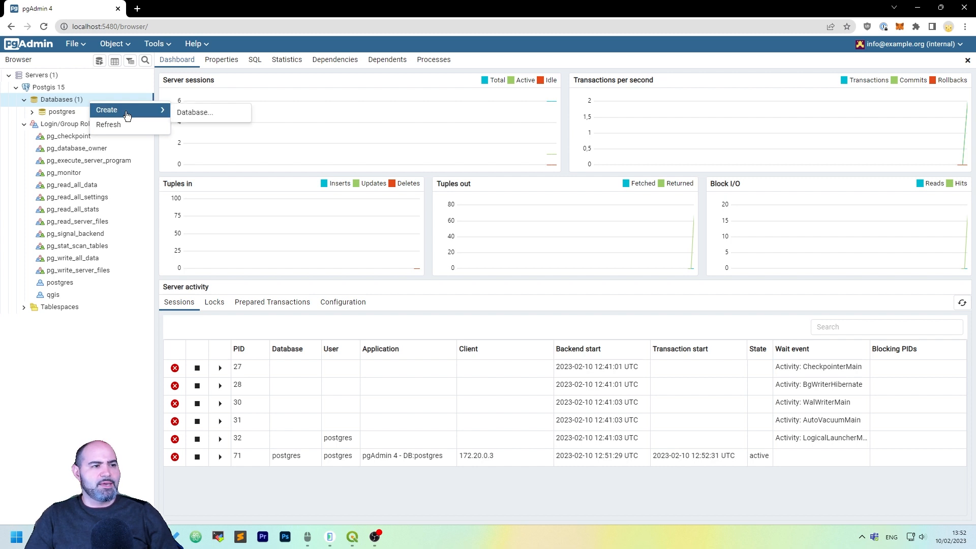
pyautogui.click(194, 112)
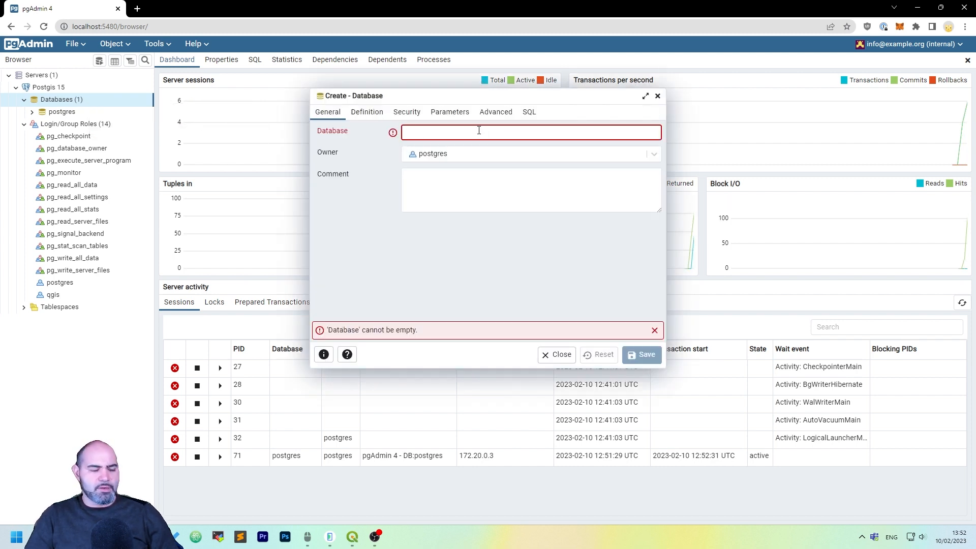
pyautogui.write('qgis')
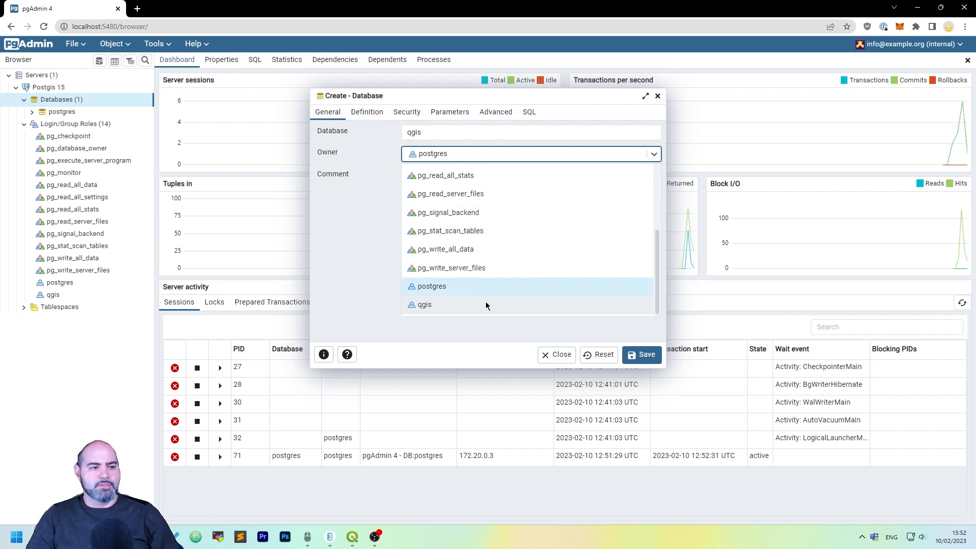
pyautogui.click(424, 305)
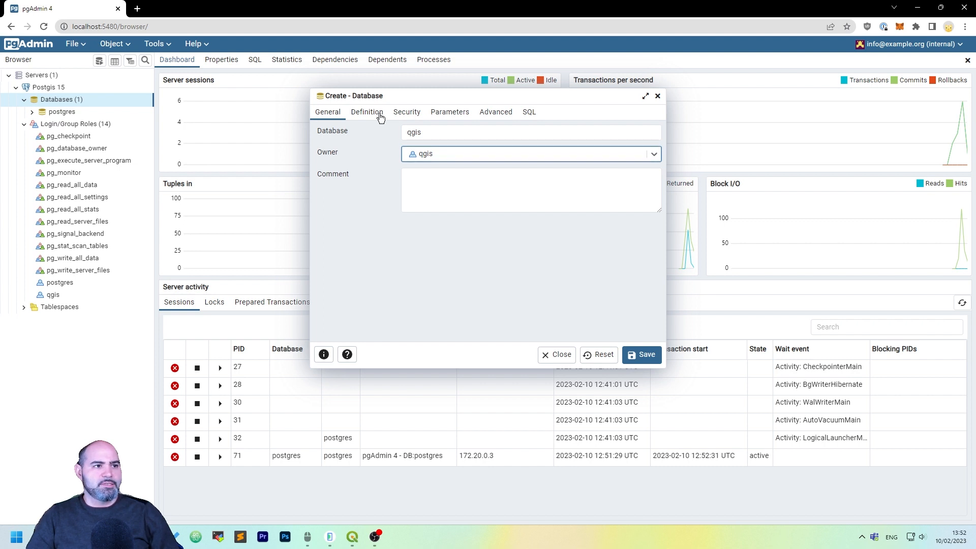
pyautogui.click(366, 112)
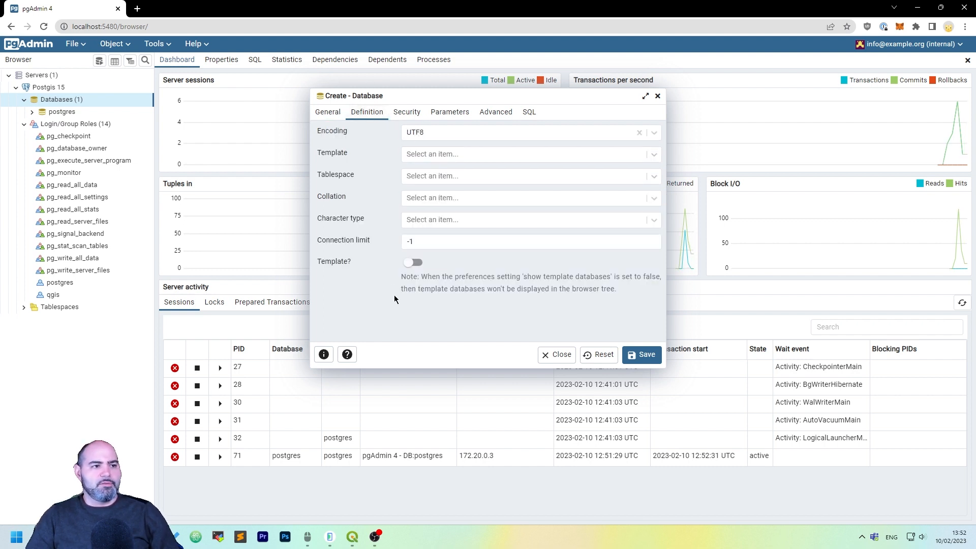
pyautogui.click(530, 242)
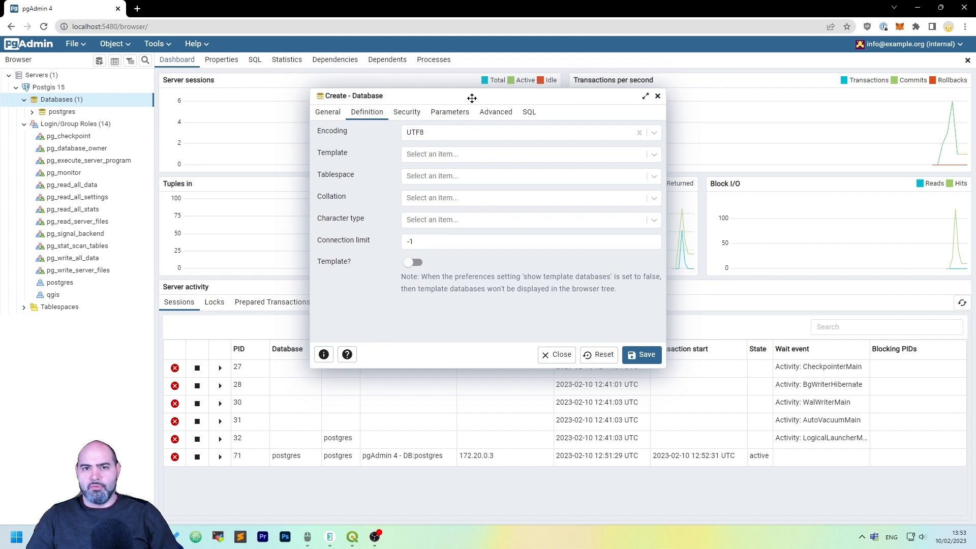
pyautogui.click(406, 112)
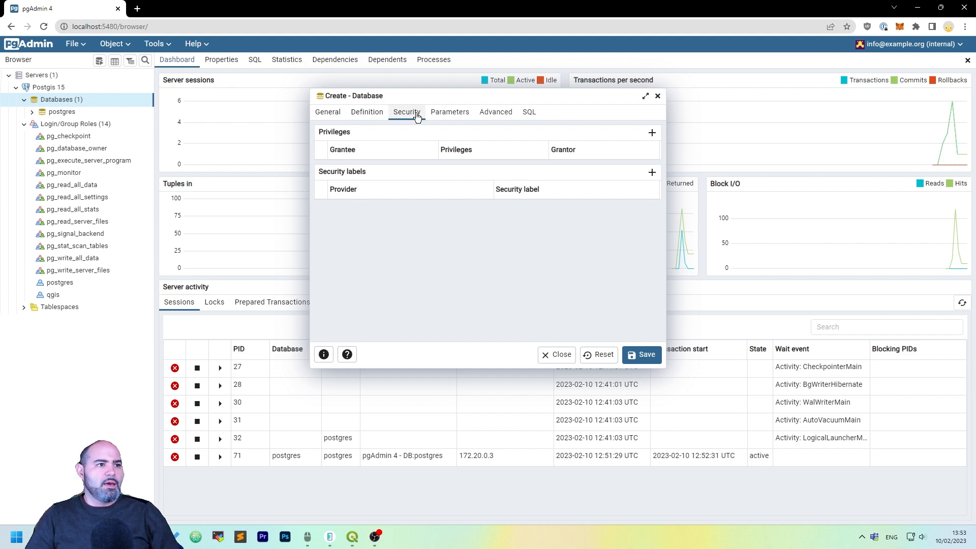
pyautogui.click(529, 111)
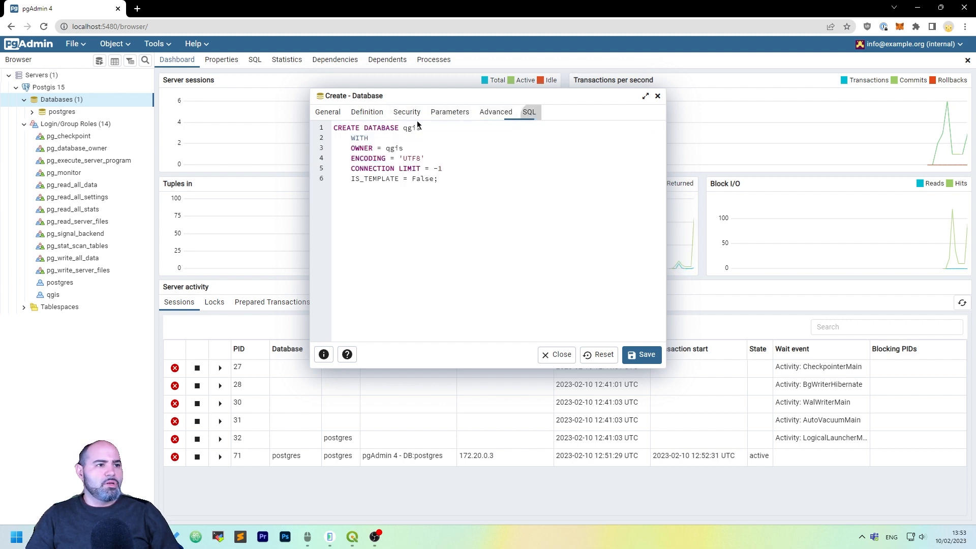
pyautogui.click(327, 112)
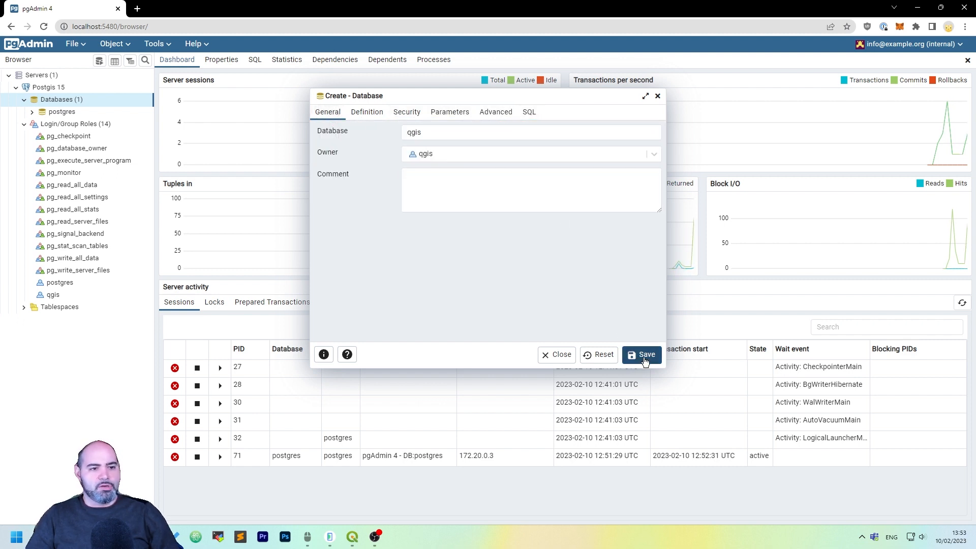
pyautogui.click(641, 355)
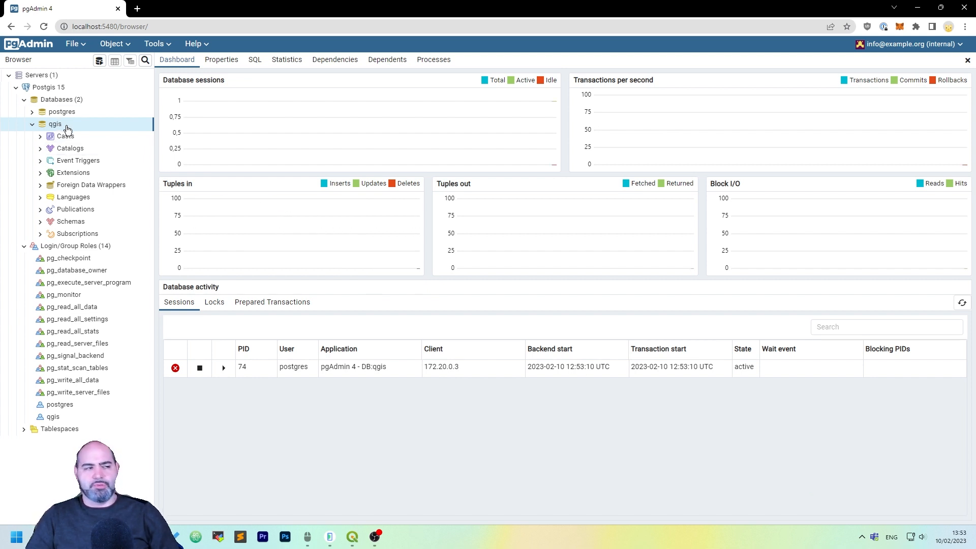
# Step: Add the postgis extension to the qgis database
pyautogui.rightClick(55, 124)
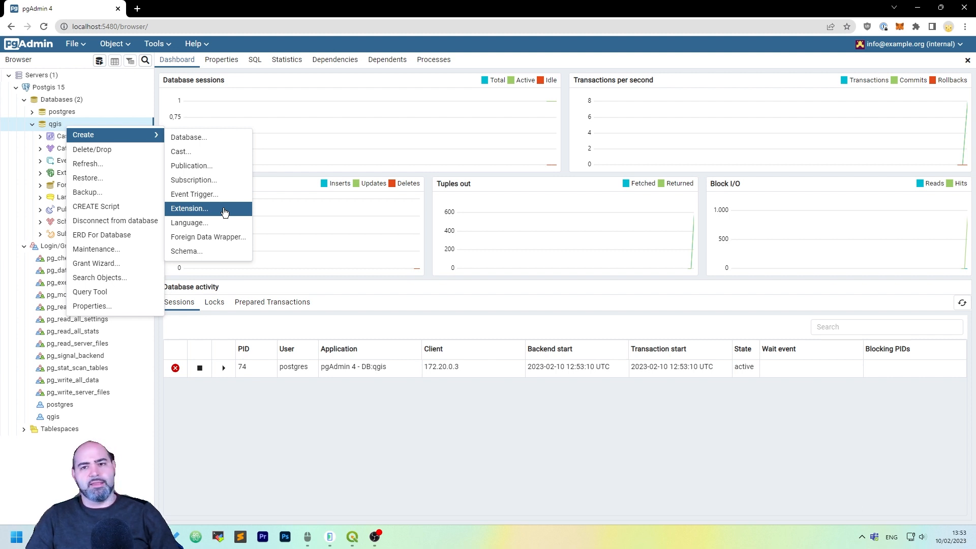
pyautogui.click(189, 208)
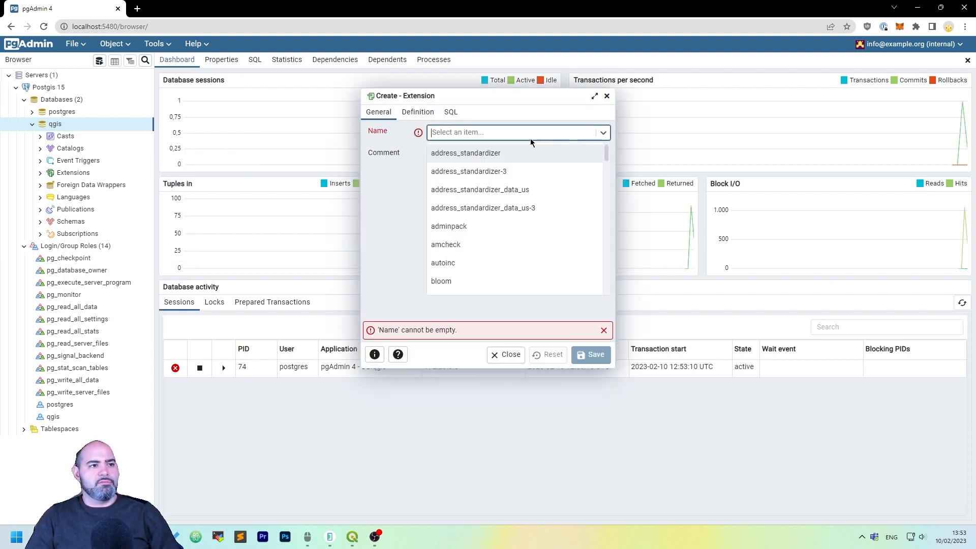
pyautogui.scroll(-3)
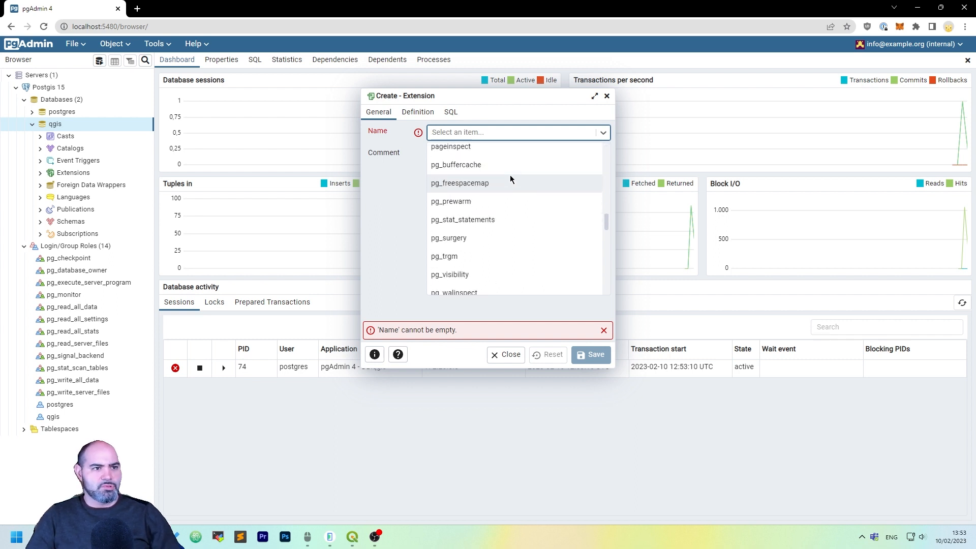
pyautogui.scroll(-3)
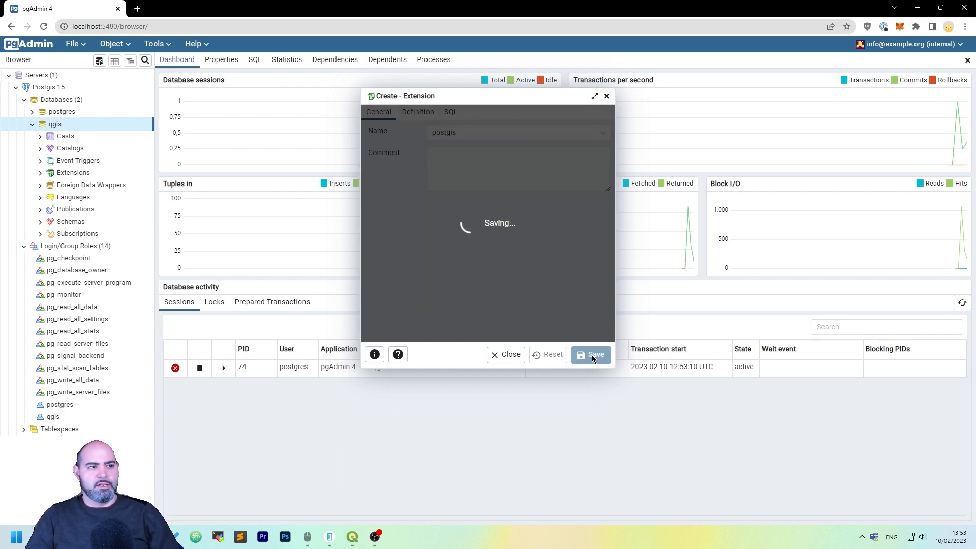
pyautogui.click(589, 354)
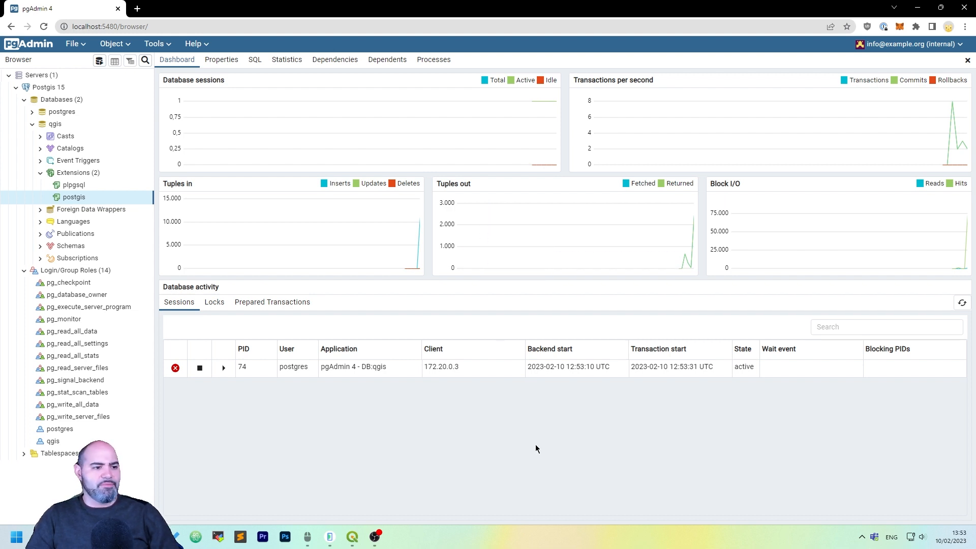
pyautogui.moveTo(352, 537)
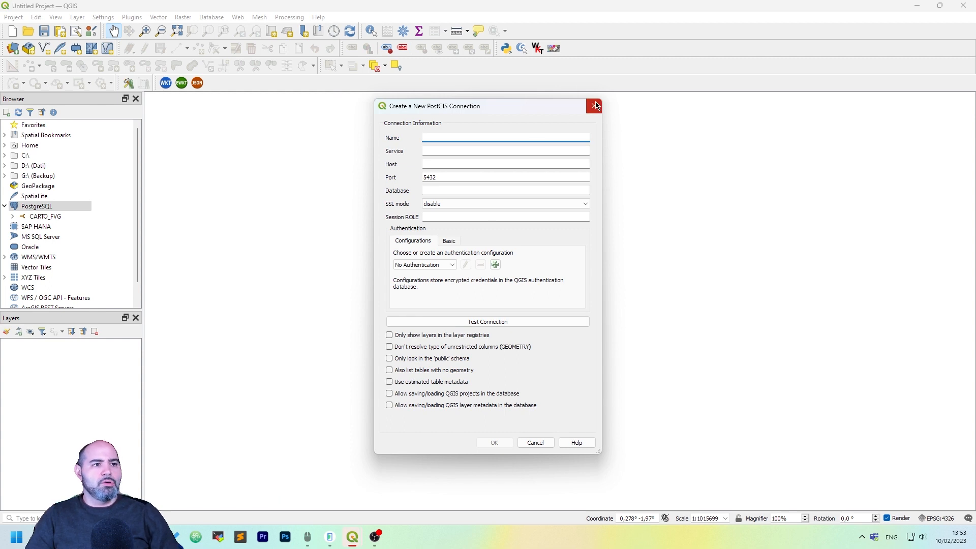
# Step: Close the unfinished connection form and show the PostgreSQL connection options again
pyautogui.click(593, 106)
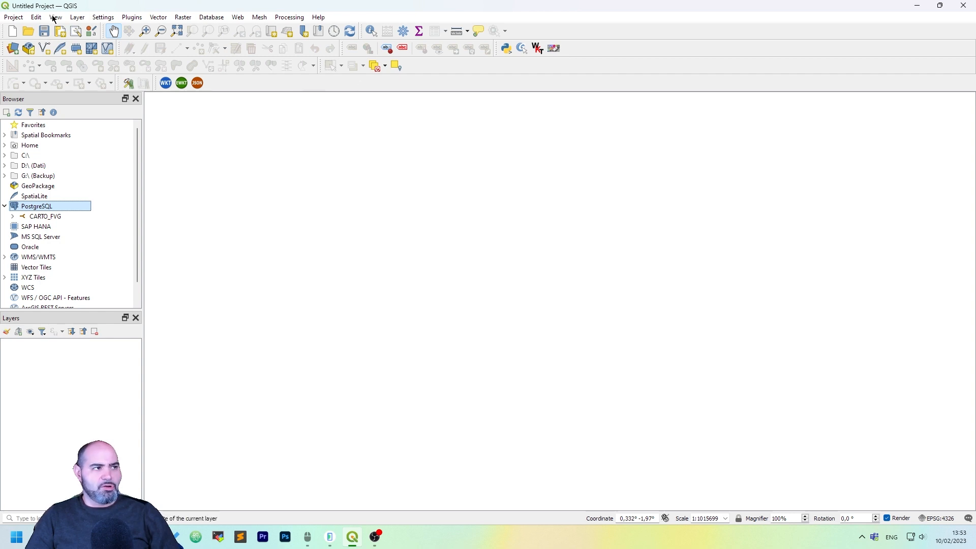
pyautogui.click(56, 16)
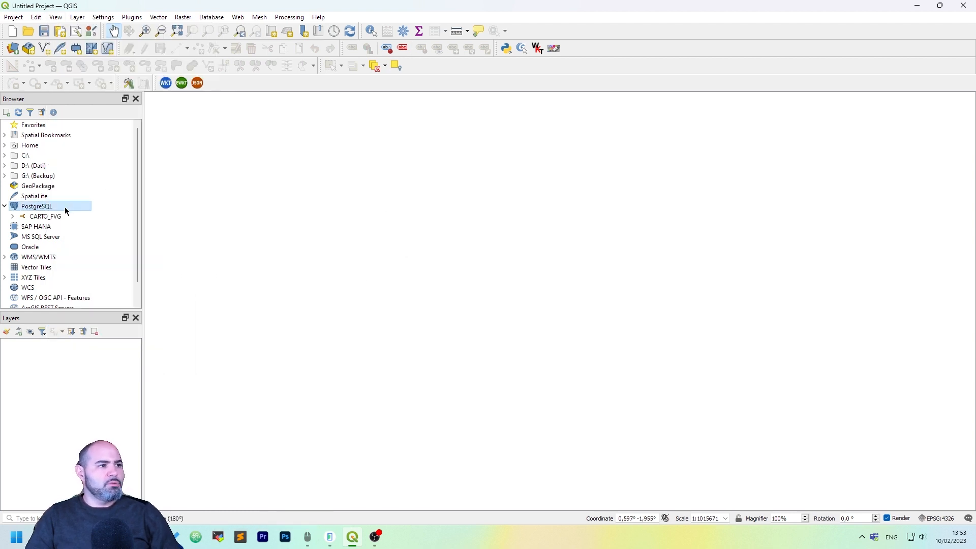
pyautogui.rightClick(36, 206)
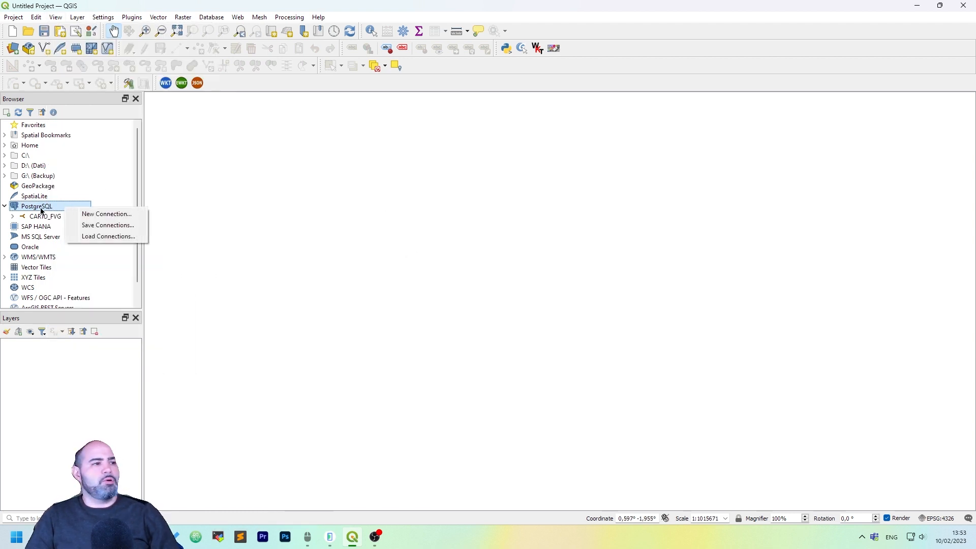
pyautogui.moveTo(107, 224)
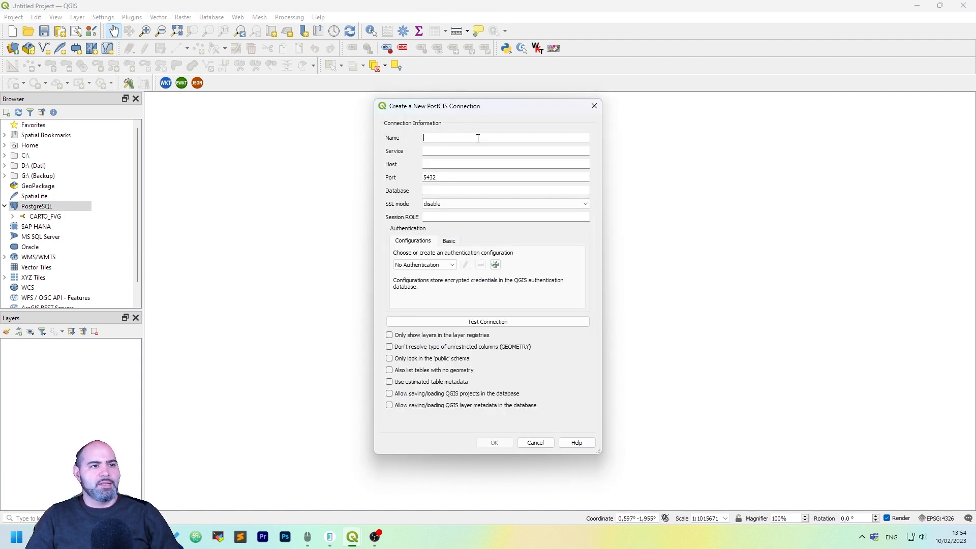
# Step: Enter name Localhost Docker, host localhost, port 5434, database qgis, with No Authentication
pyautogui.write('Localhost Docker')
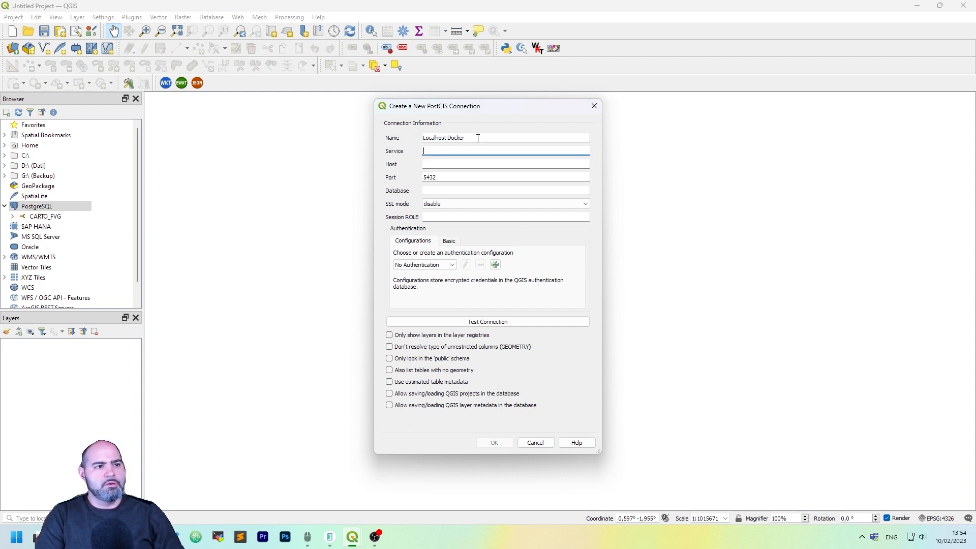
pyautogui.write('localhost')
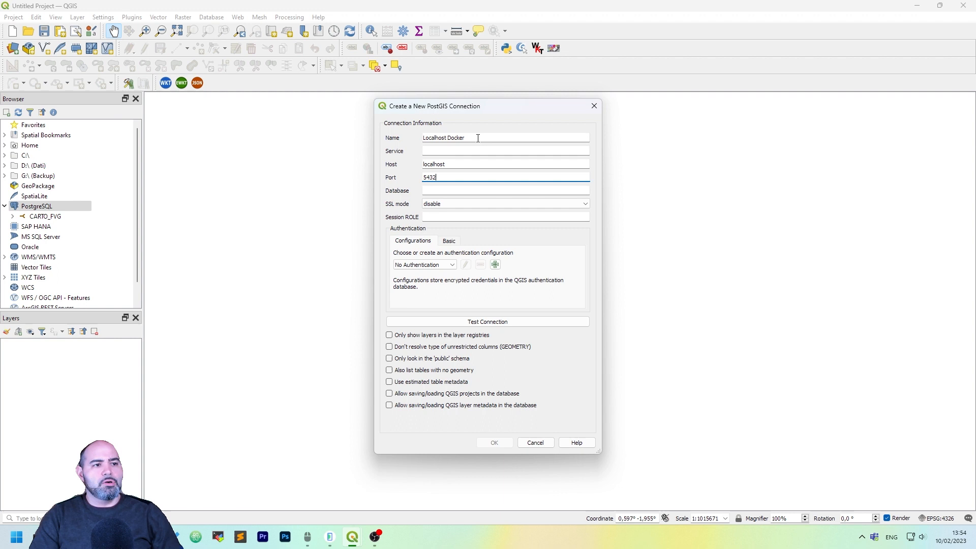
pyautogui.write('5434')
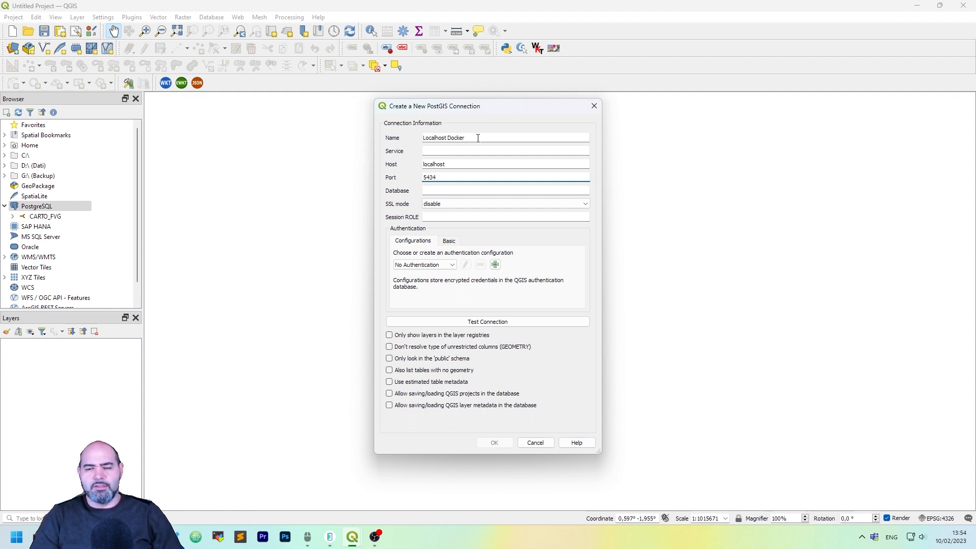
pyautogui.click(504, 190)
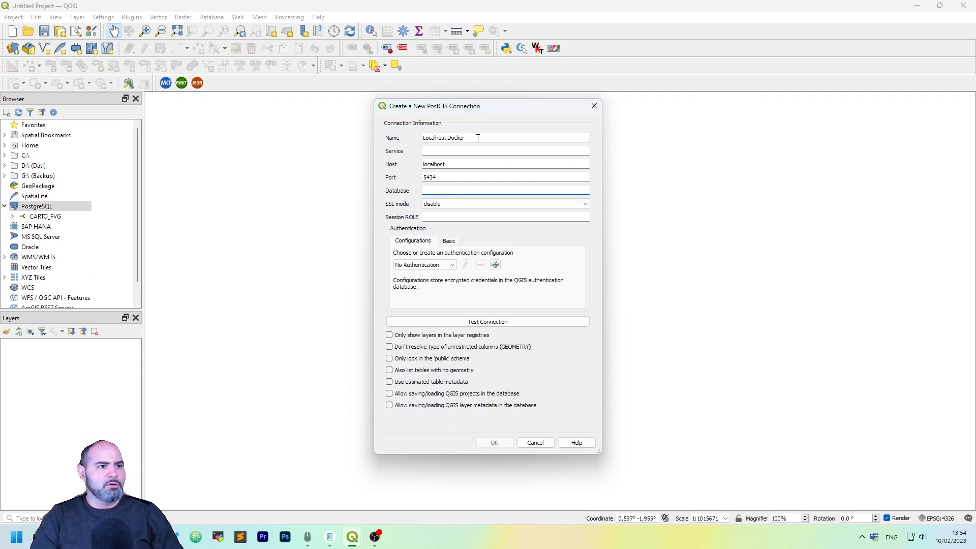
pyautogui.write('qgis')
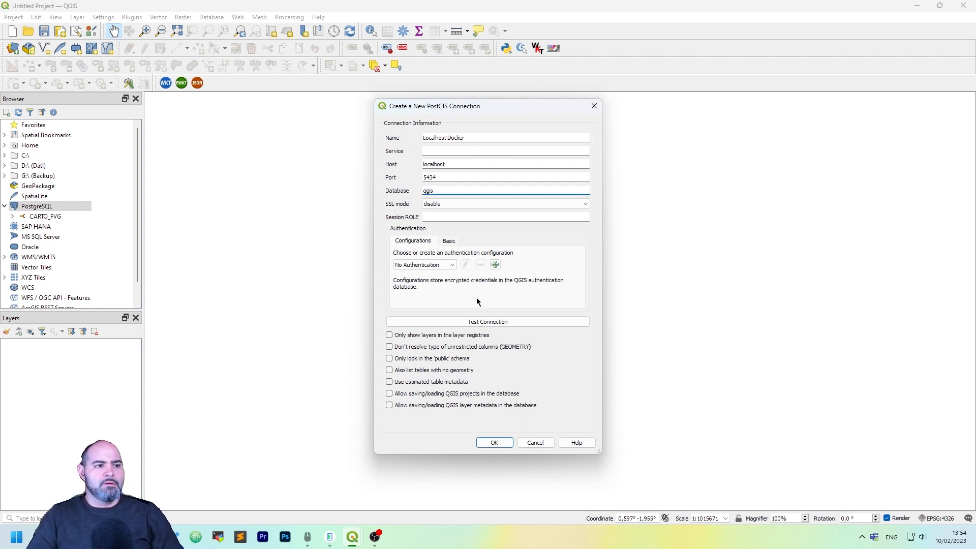
pyautogui.moveTo(509, 280)
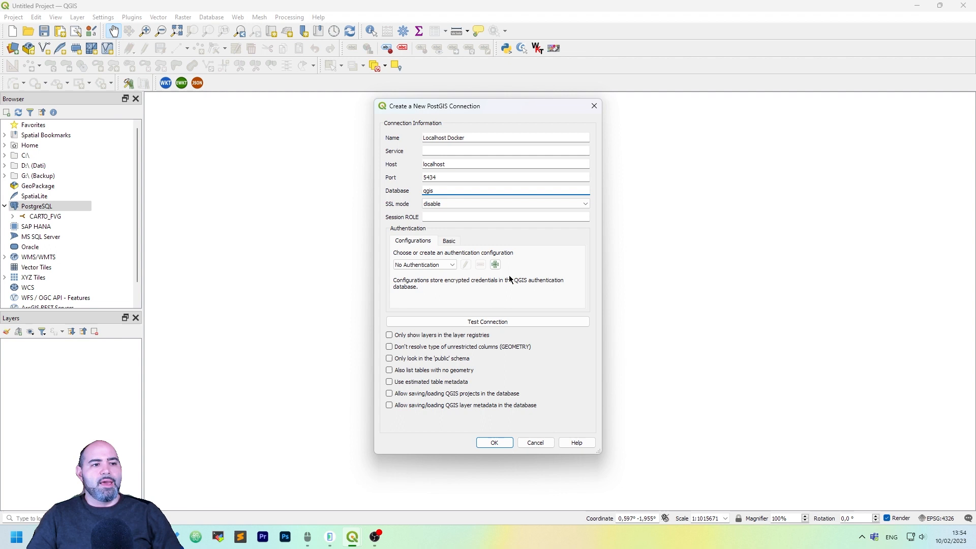
pyautogui.moveTo(516, 256)
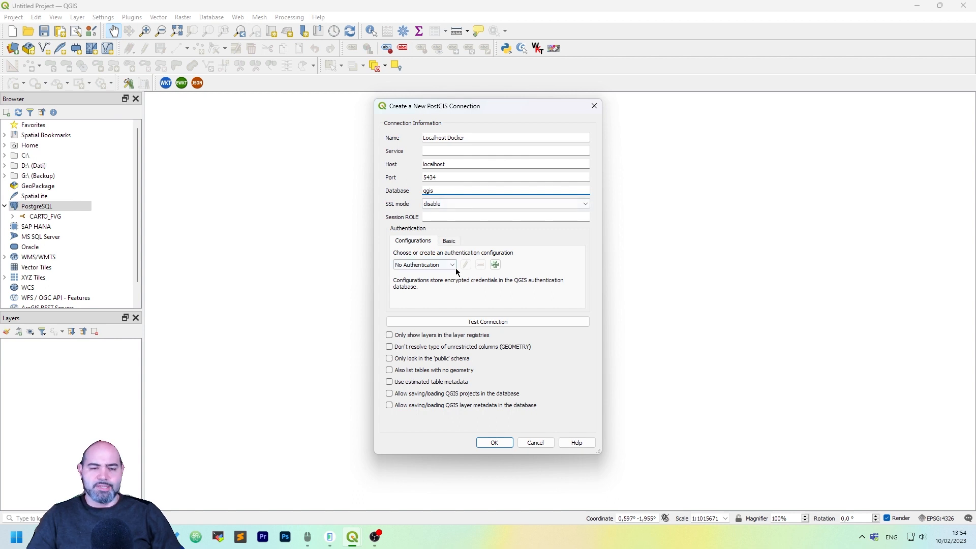
pyautogui.click(504, 190)
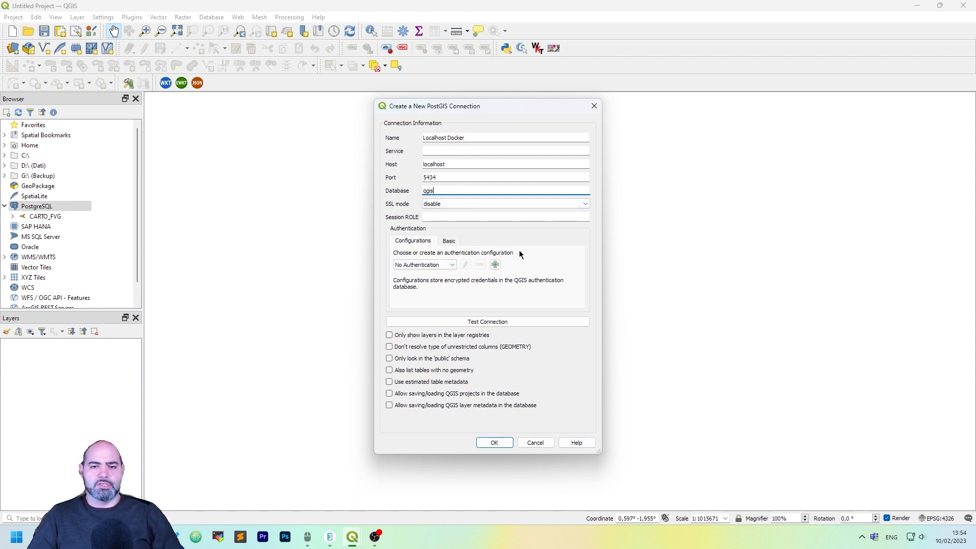
pyautogui.moveTo(418, 252)
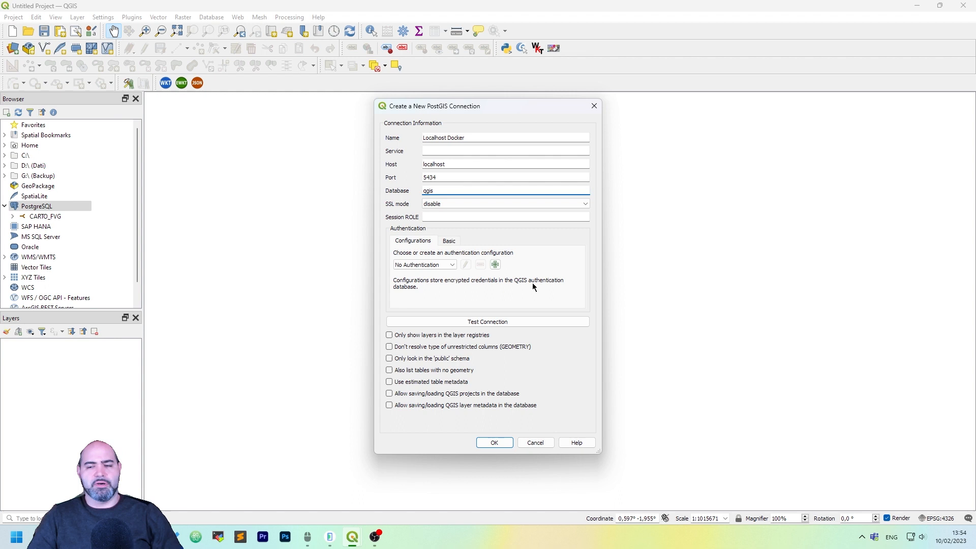
pyautogui.moveTo(536, 287)
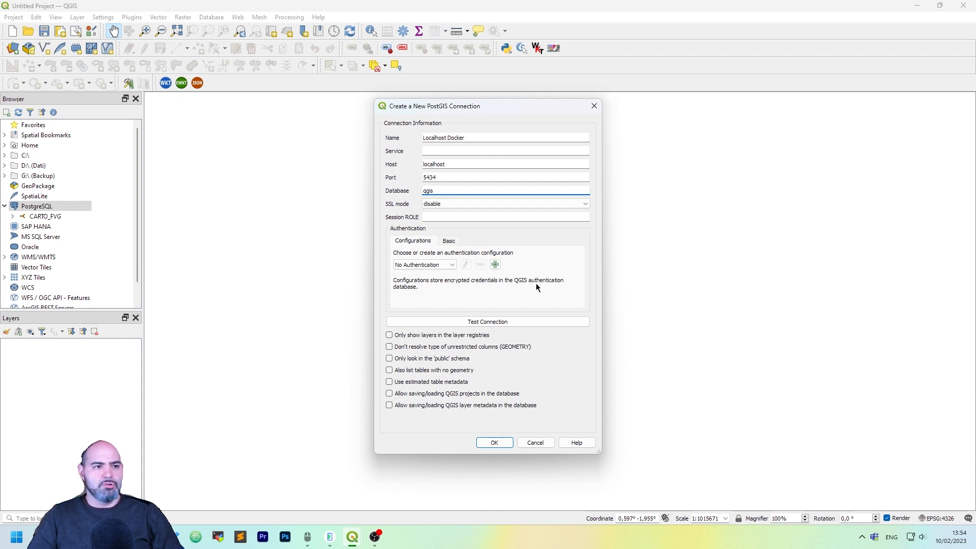
pyautogui.click(447, 240)
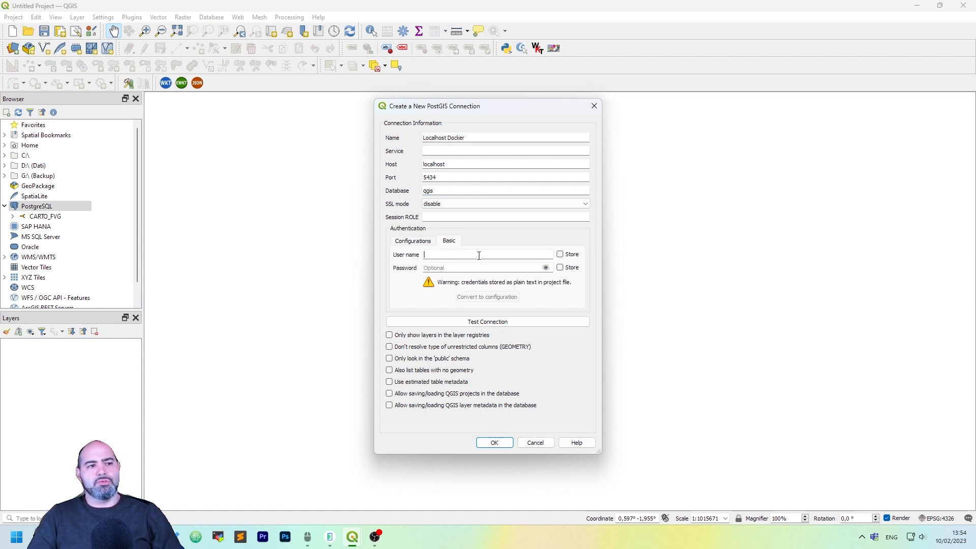
pyautogui.click(412, 241)
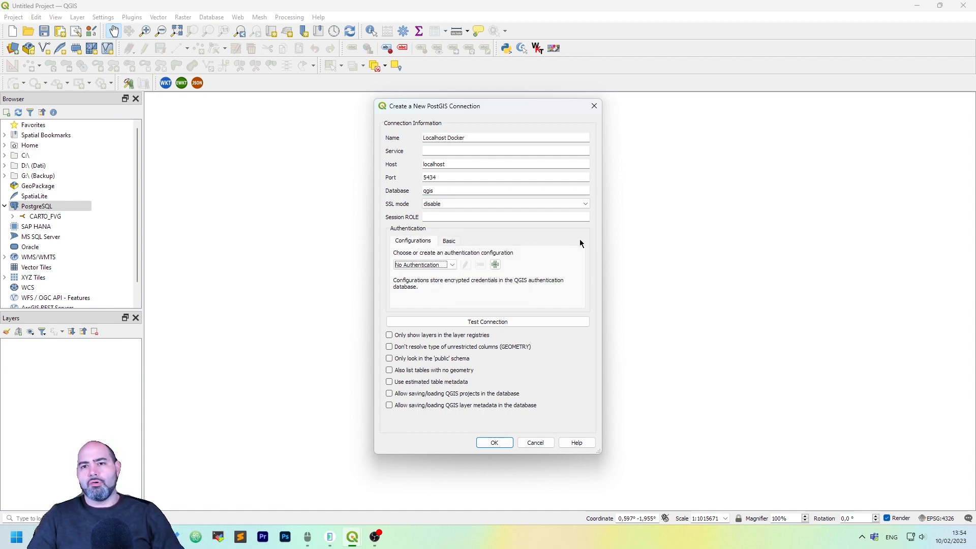
pyautogui.moveTo(532, 175)
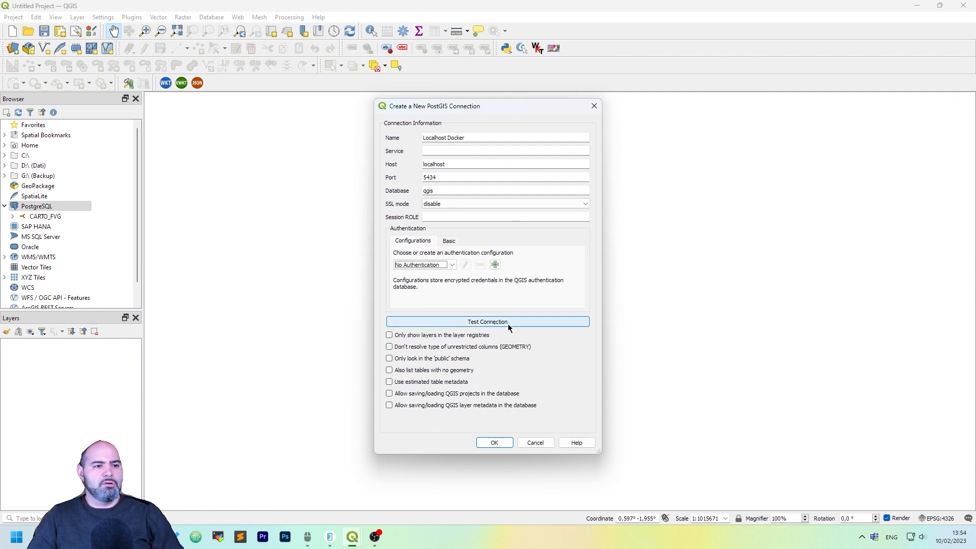
pyautogui.click(487, 322)
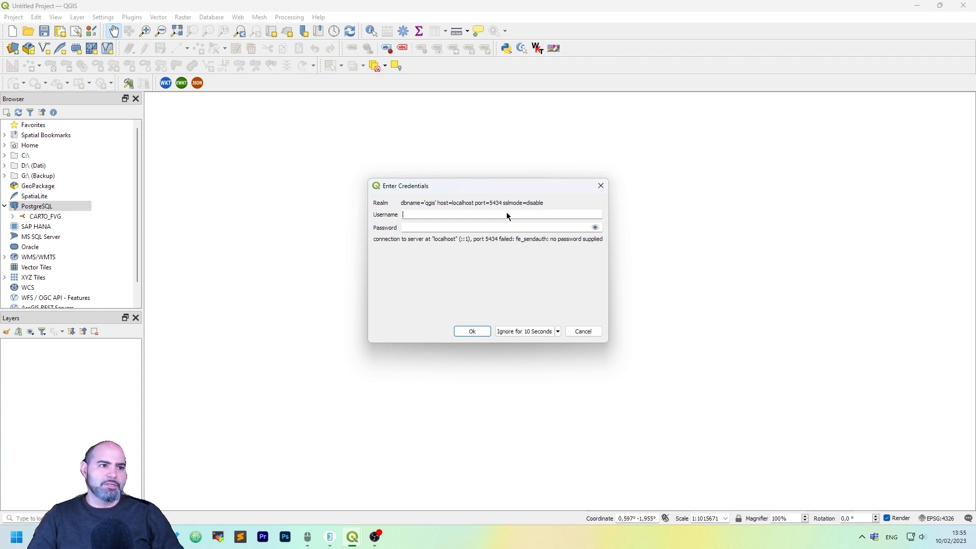
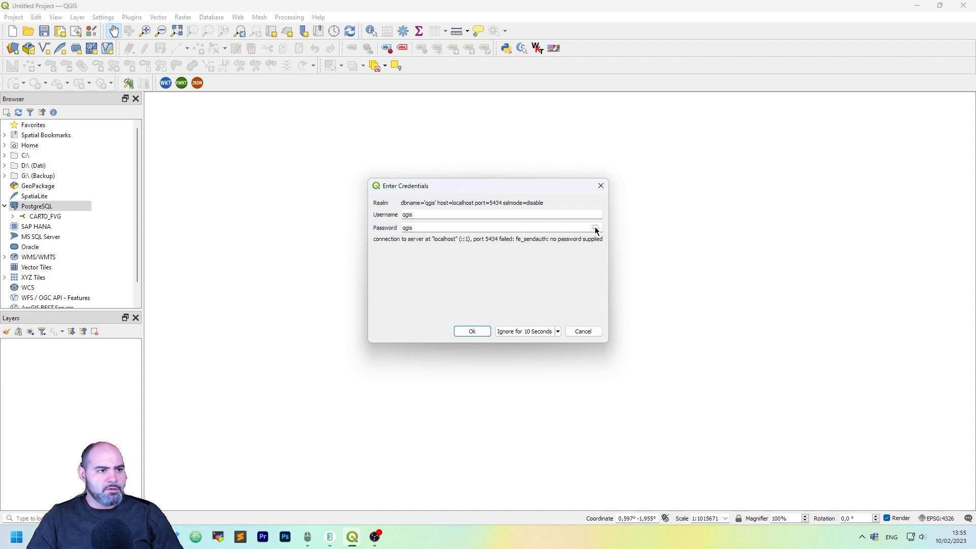
pyautogui.click(471, 331)
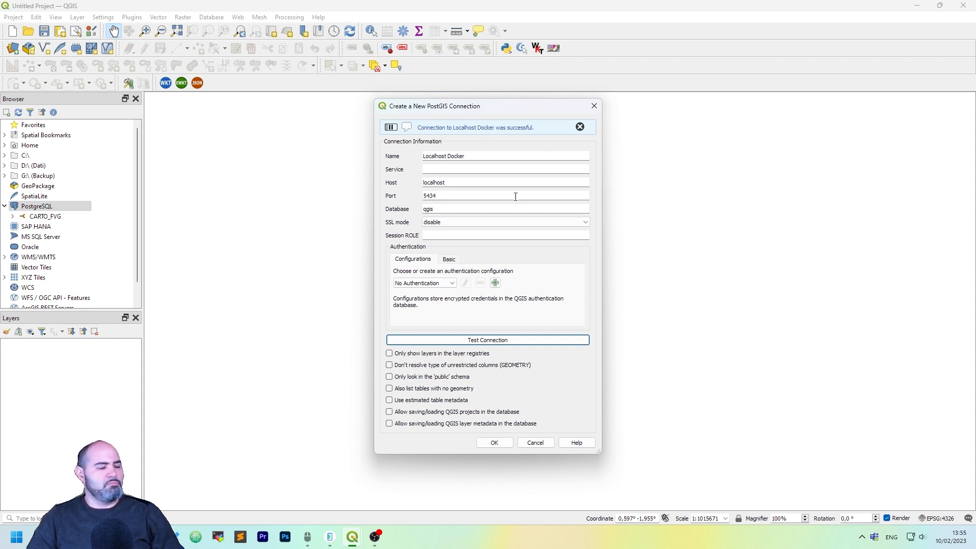
# Step: Dismiss the success message, restrict to the public schema, and save the connection
pyautogui.click(579, 127)
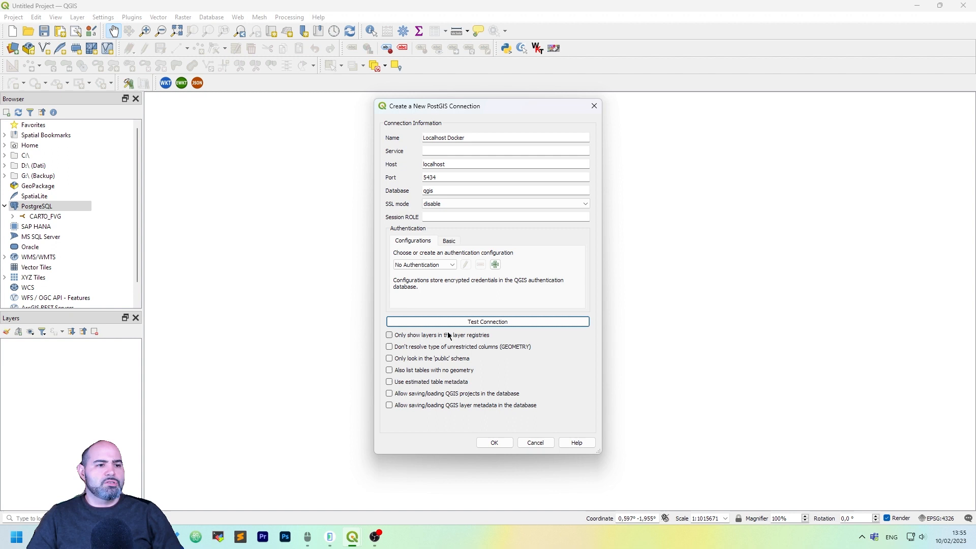
pyautogui.moveTo(437, 363)
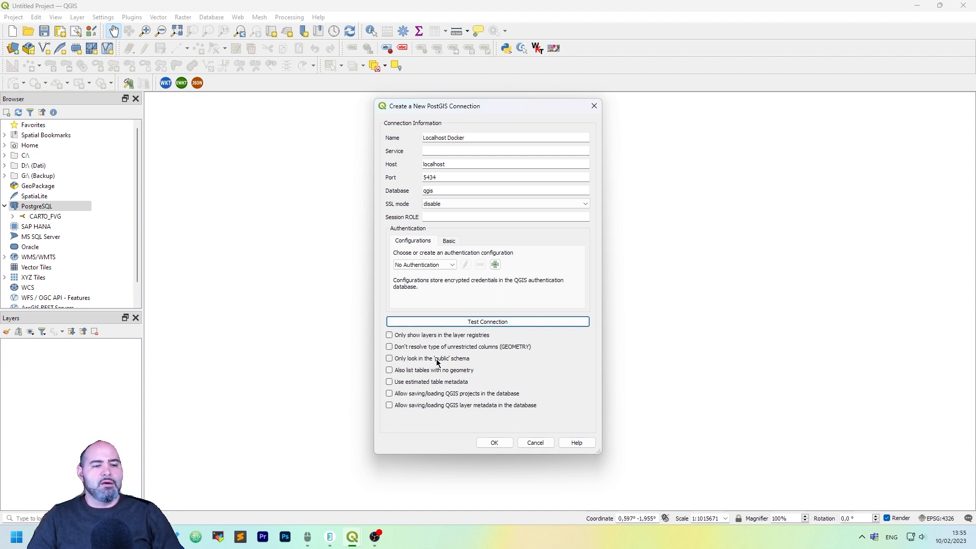
pyautogui.moveTo(554, 357)
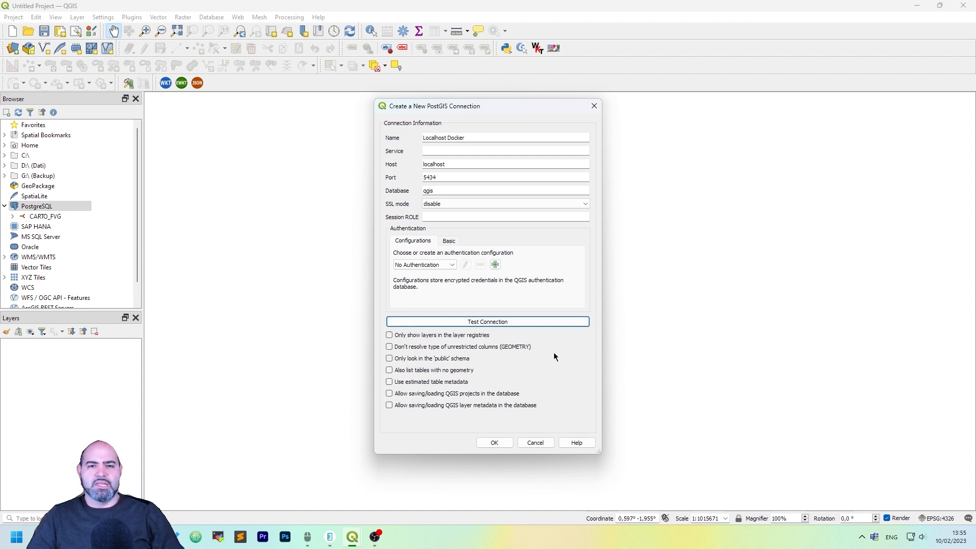
pyautogui.moveTo(446, 363)
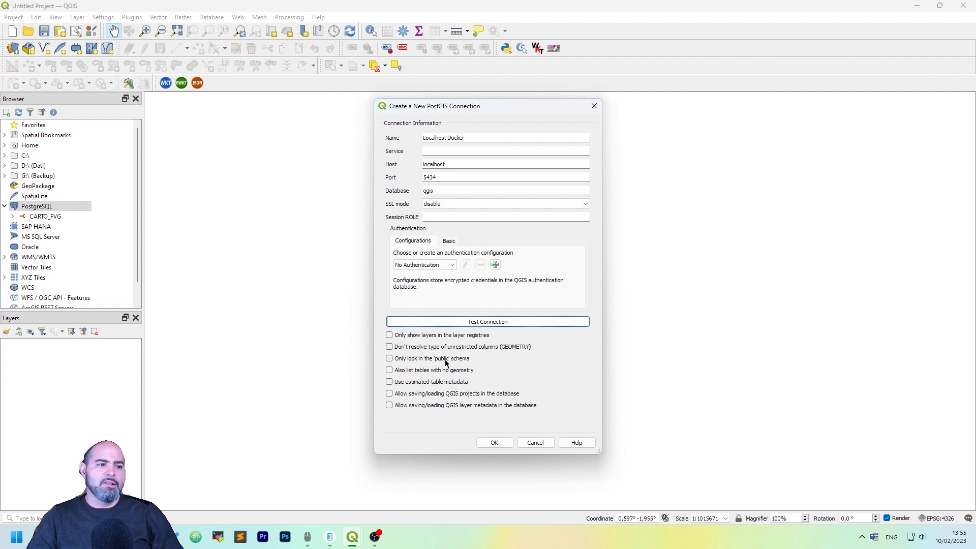
pyautogui.click(389, 358)
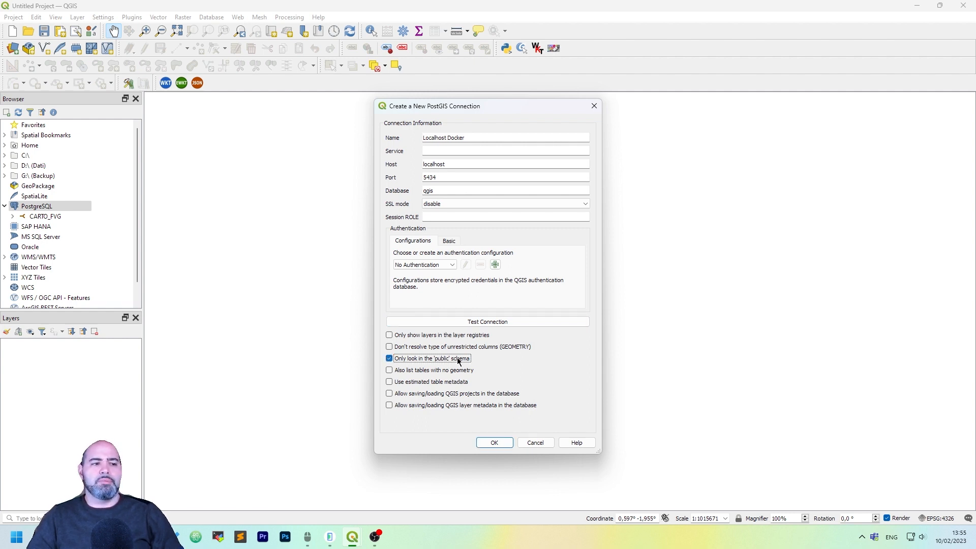
pyautogui.moveTo(462, 393)
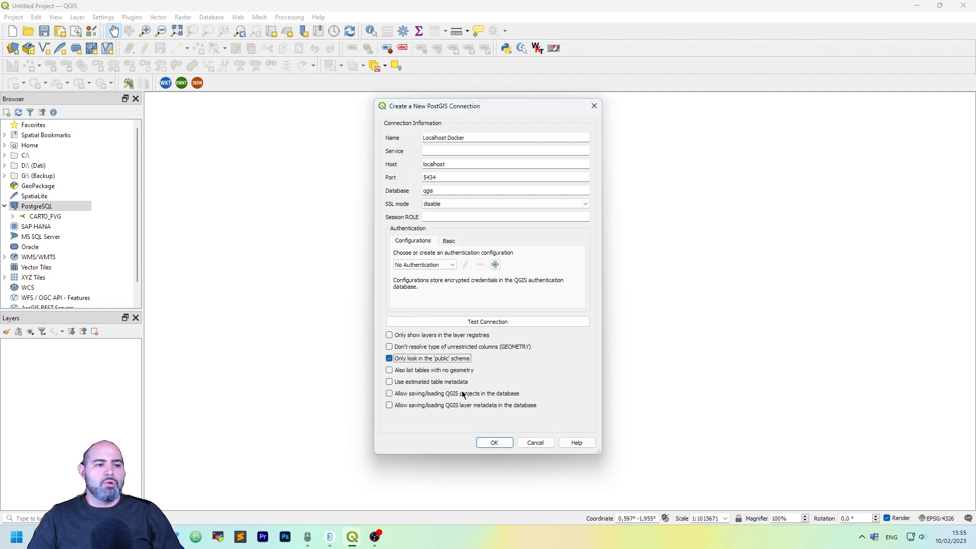
pyautogui.moveTo(532, 411)
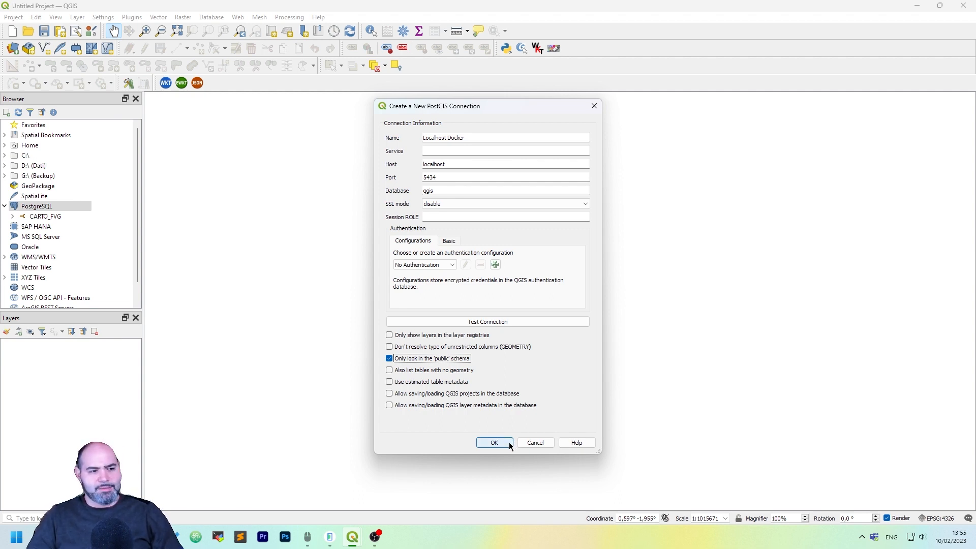
pyautogui.click(494, 443)
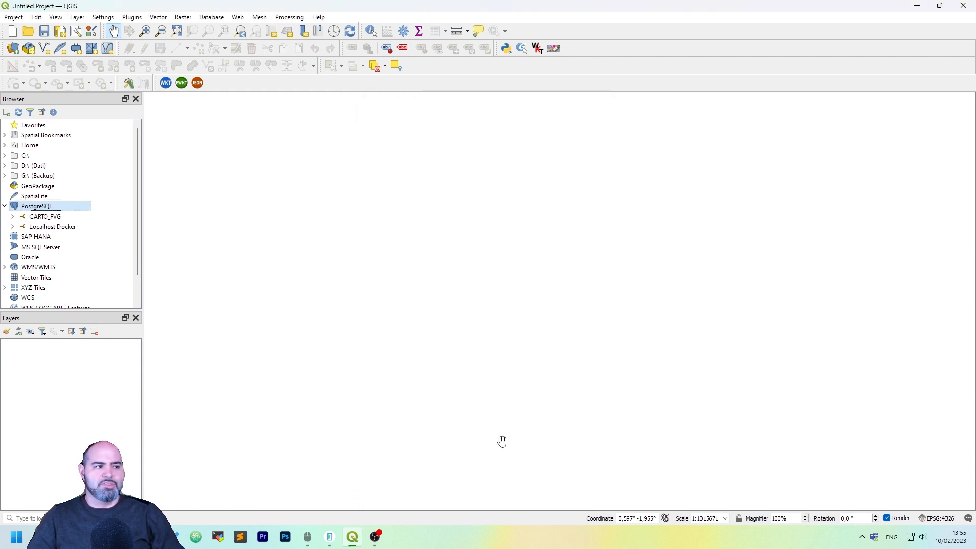
# Step: Expand the Localhost Docker PostgreSQL connection in the Browser and select its public schema
pyautogui.click(11, 226)
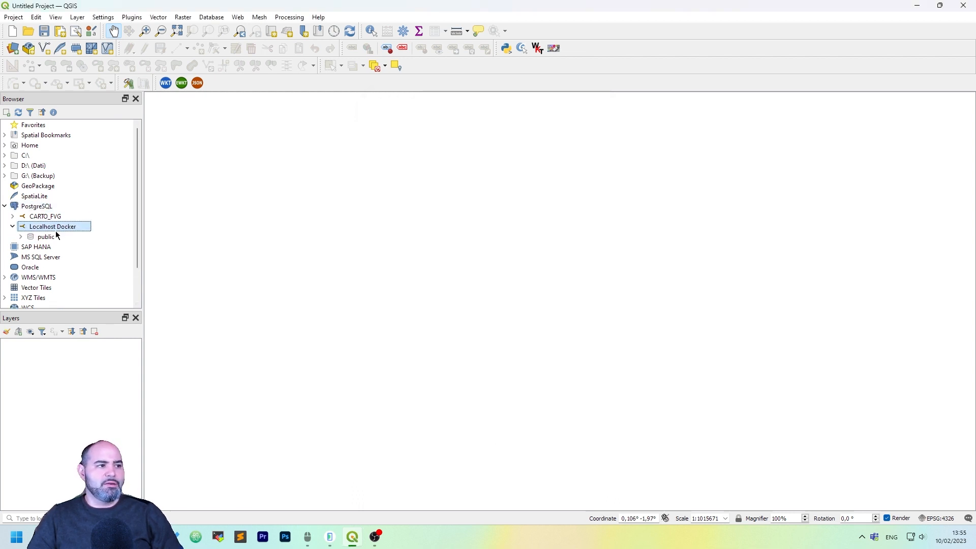
pyautogui.click(46, 236)
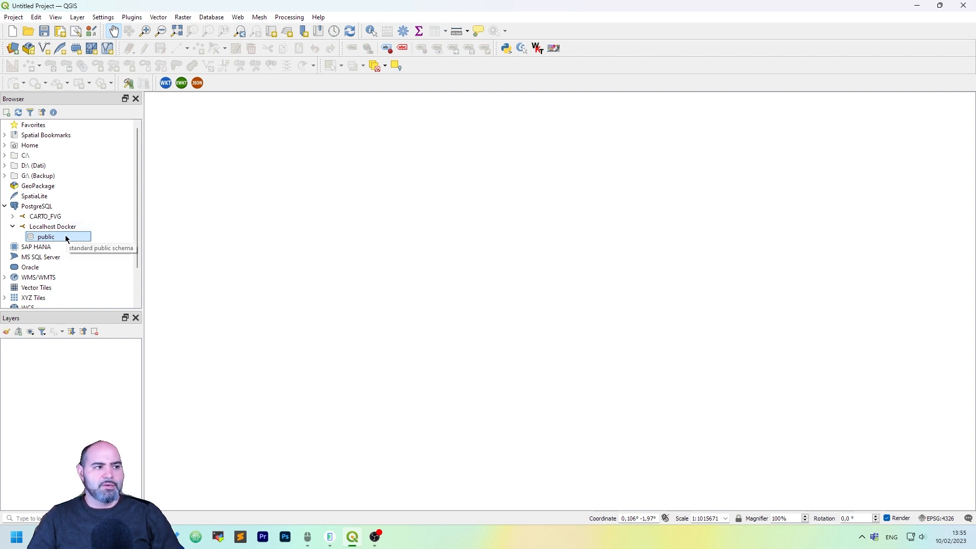
pyautogui.click(53, 226)
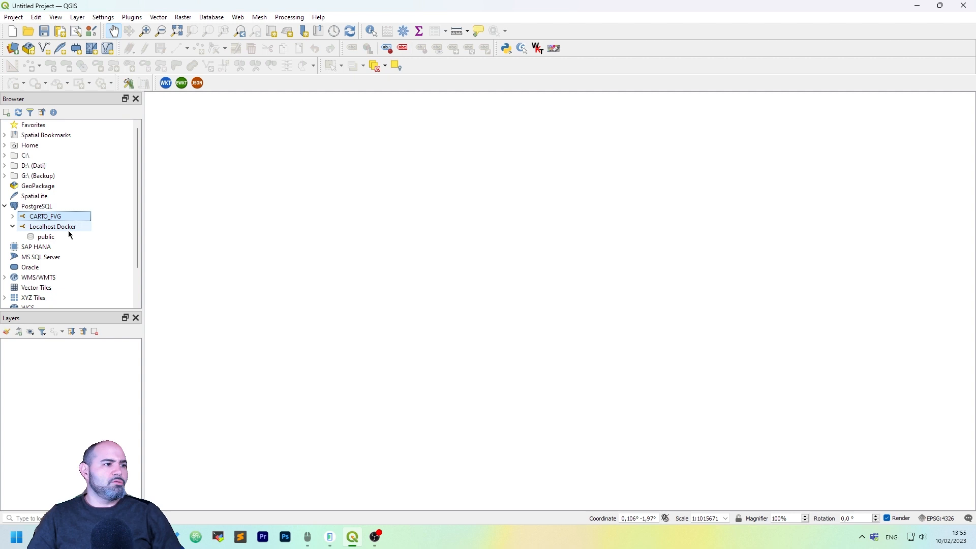
pyautogui.click(45, 236)
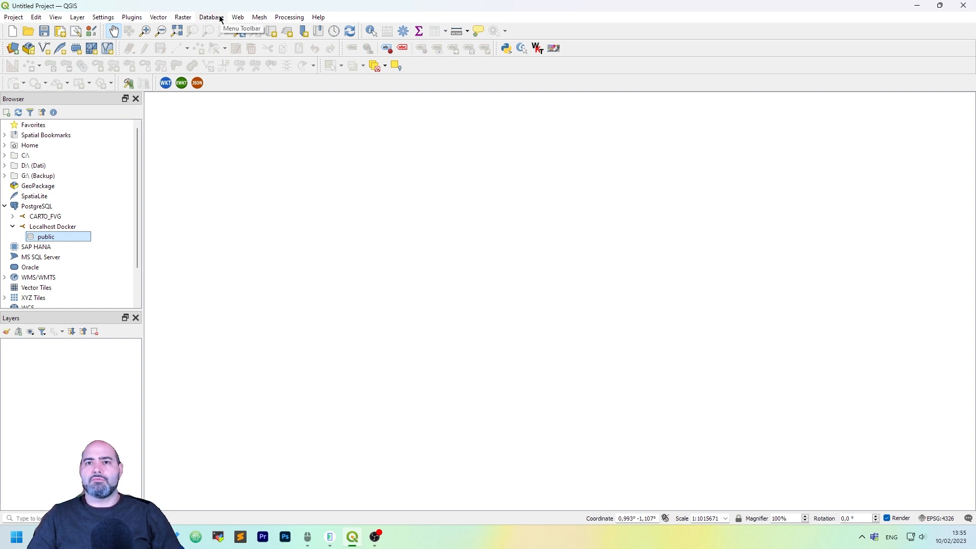
# Step: In DB Manager, open PostGIS > Localhost Docker > public and start Import Layer/File
pyautogui.click(210, 17)
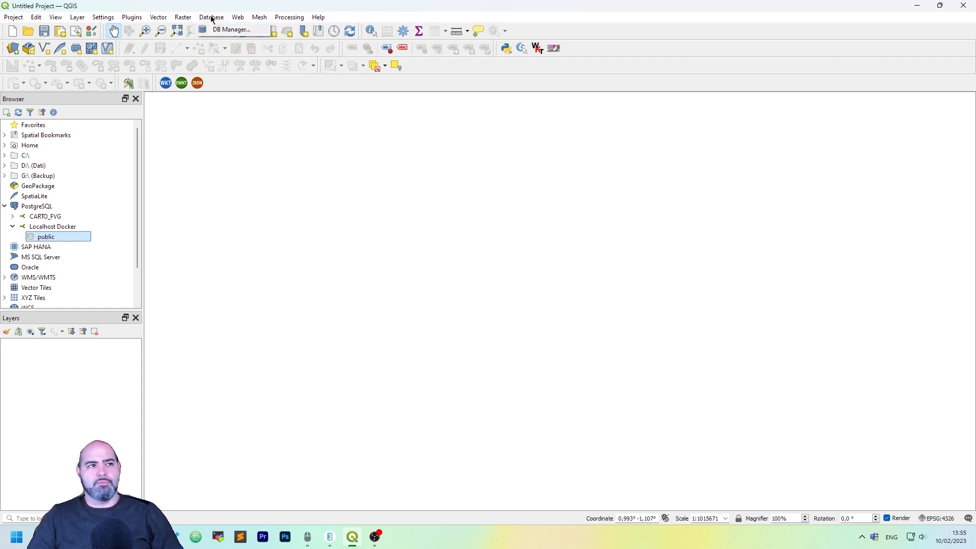
pyautogui.moveTo(232, 30)
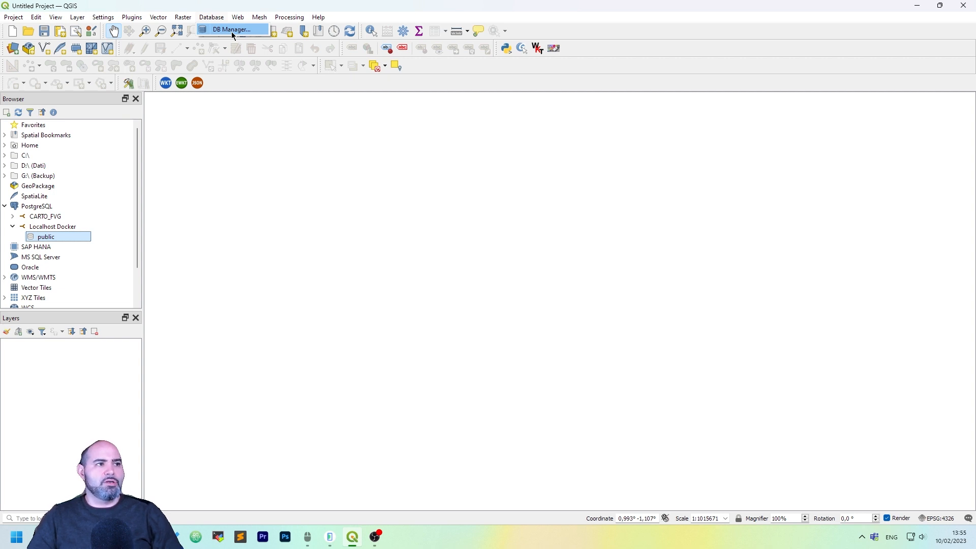
pyautogui.click(230, 29)
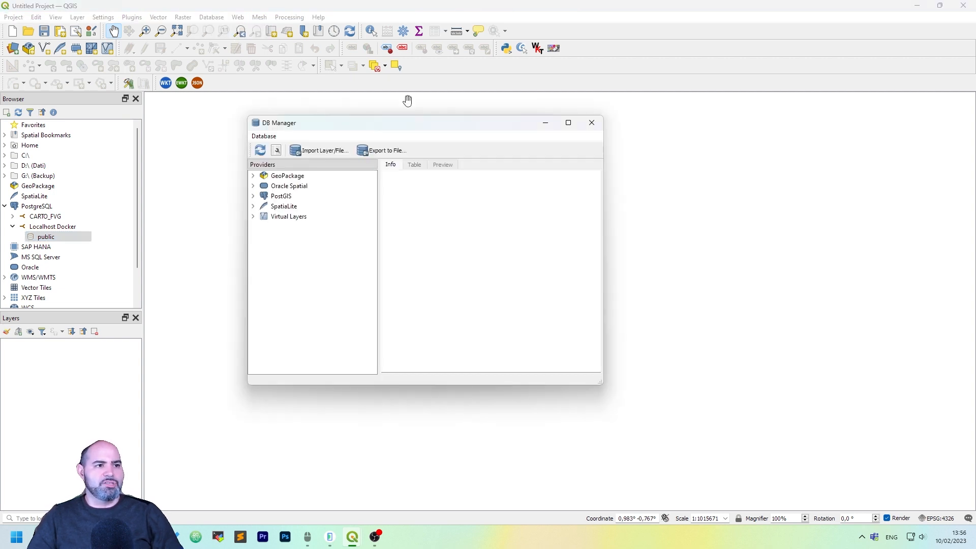
pyautogui.click(280, 196)
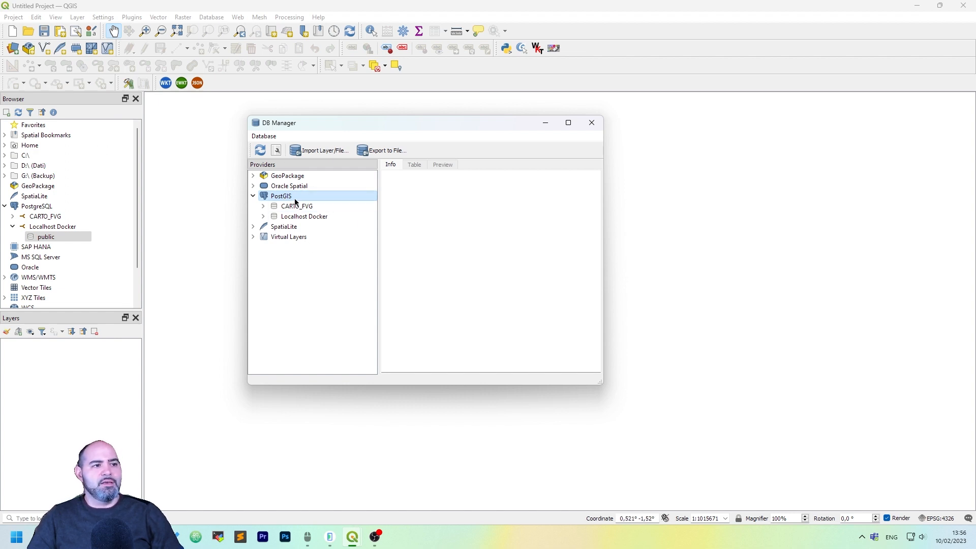
pyautogui.moveTo(280, 197)
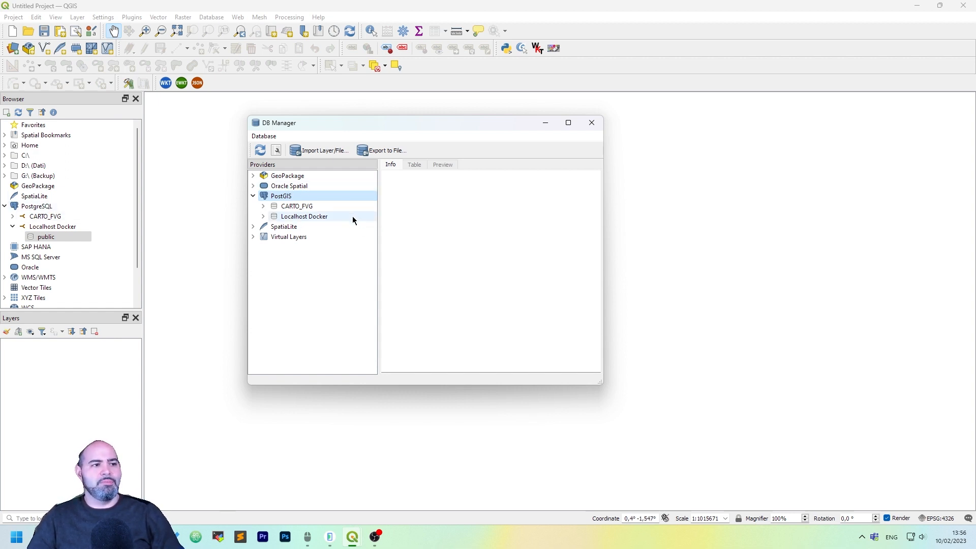
pyautogui.click(304, 216)
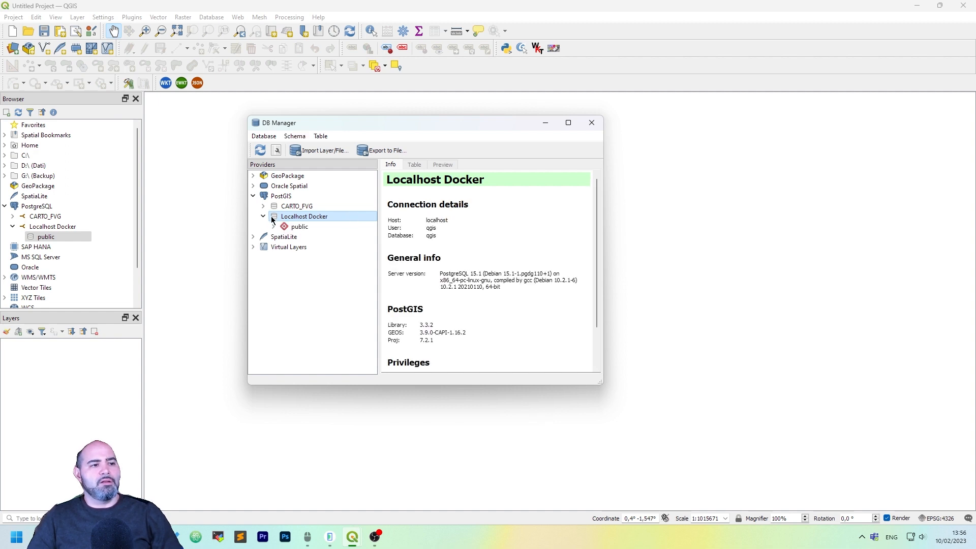
pyautogui.click(299, 226)
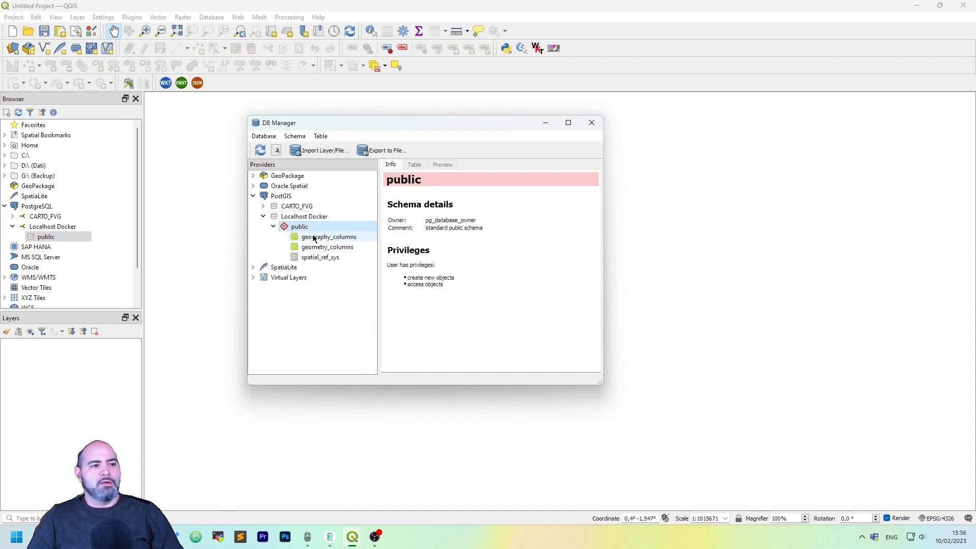
pyautogui.moveTo(344, 249)
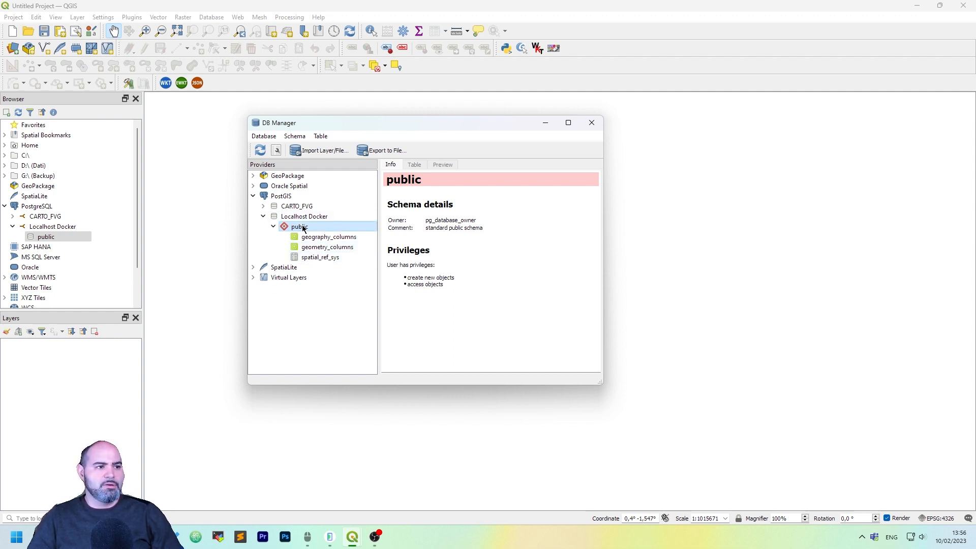
pyautogui.doubleClick(299, 226)
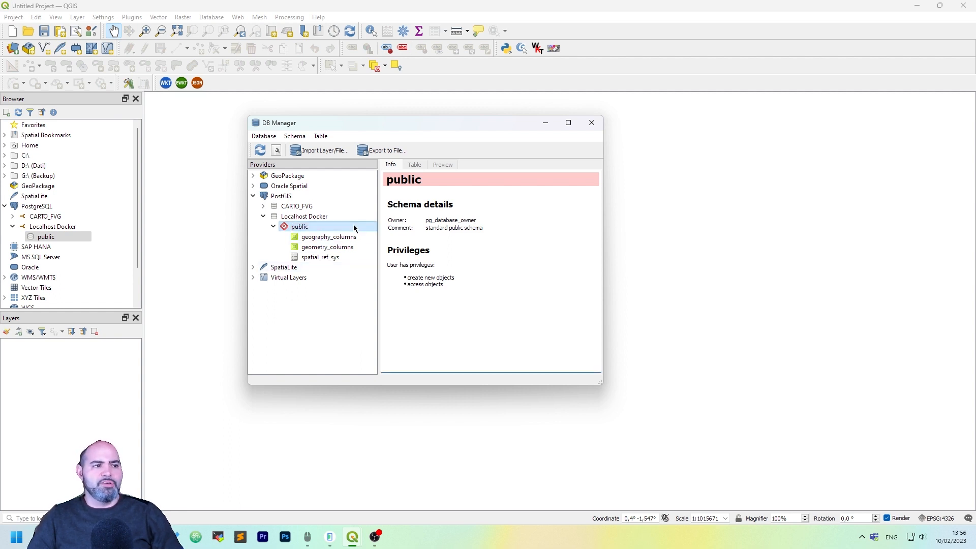
pyautogui.moveTo(356, 233)
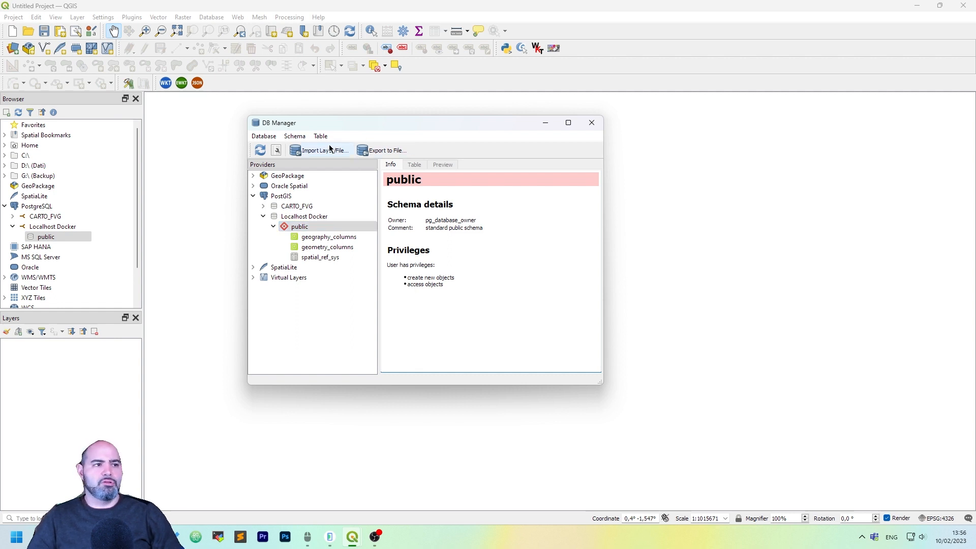
pyautogui.click(319, 149)
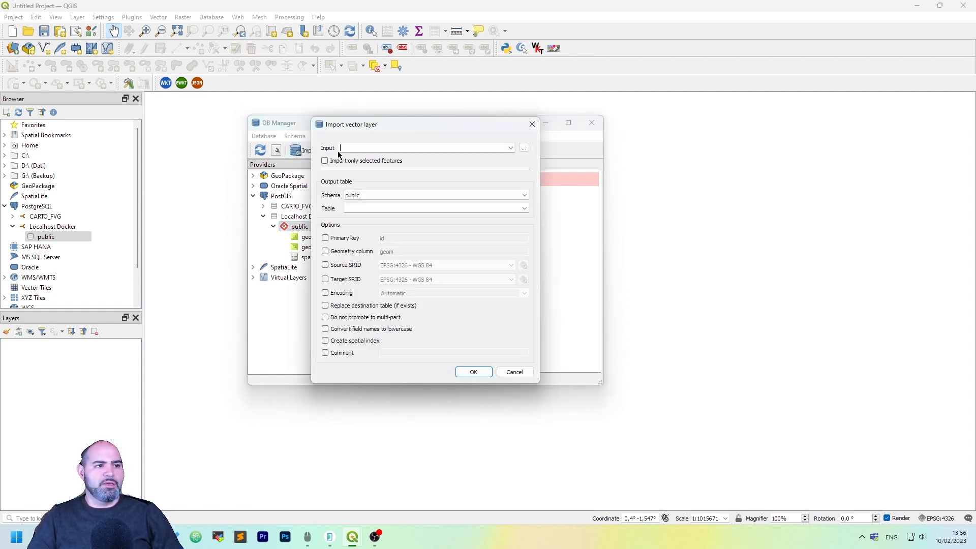
# Step: Import italy-3857.shp into public as table 'italy' with a spatial index
pyautogui.click(523, 148)
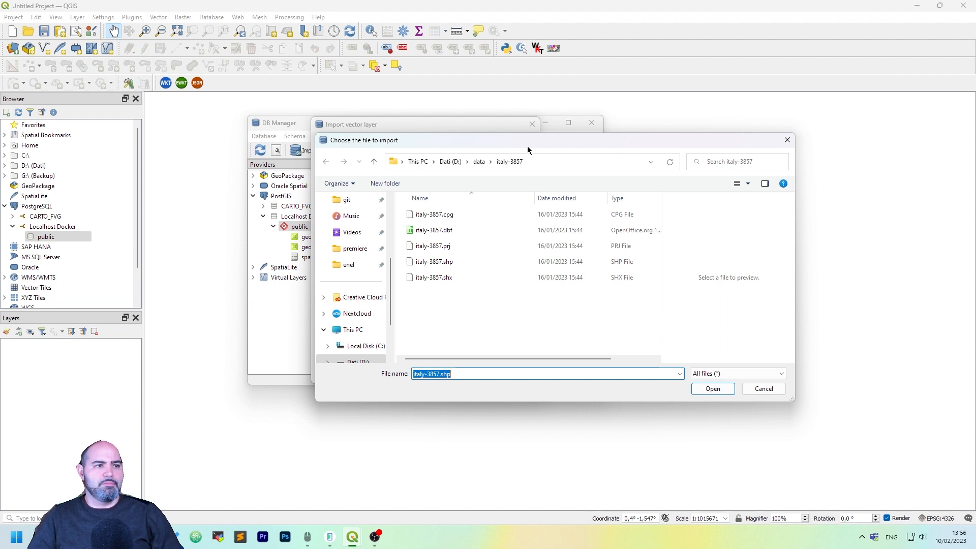
pyautogui.click(712, 388)
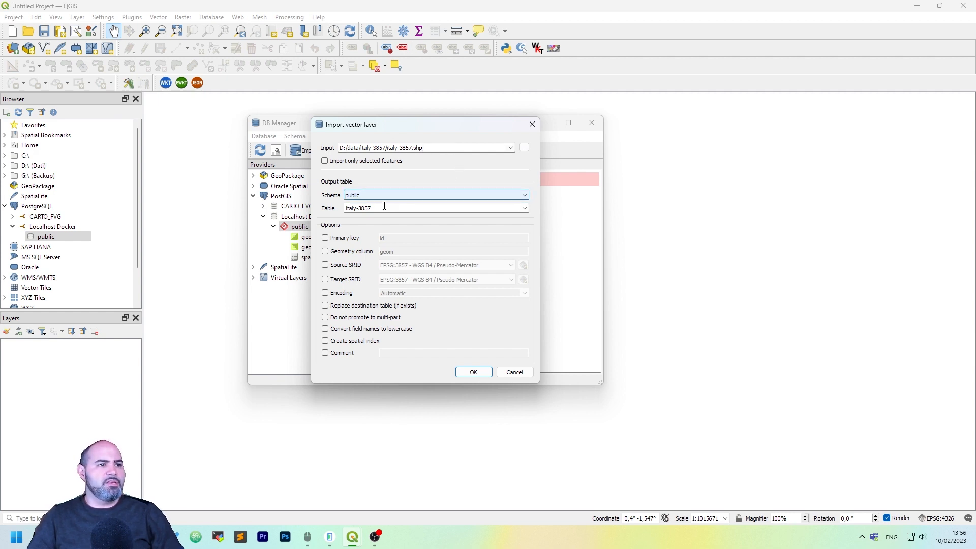
pyautogui.write('italy')
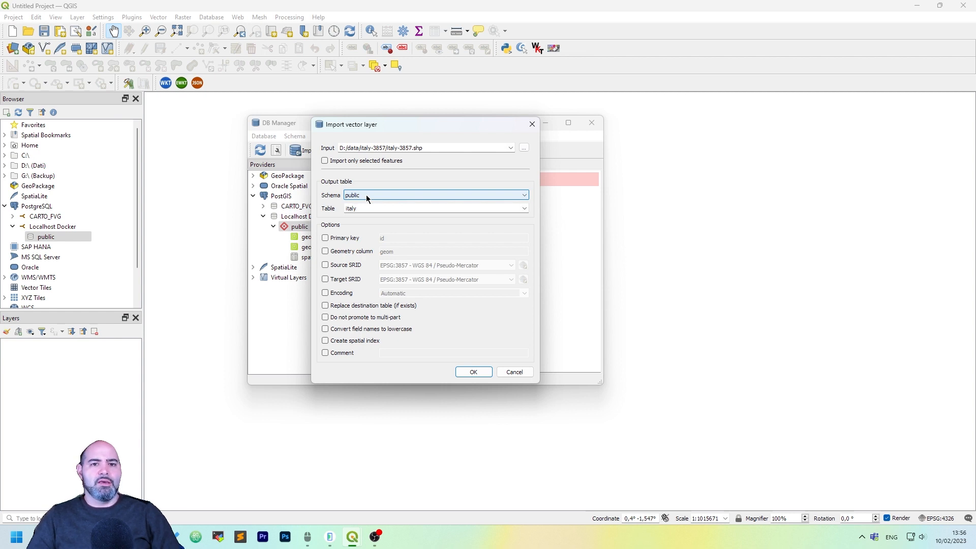
pyautogui.click(435, 208)
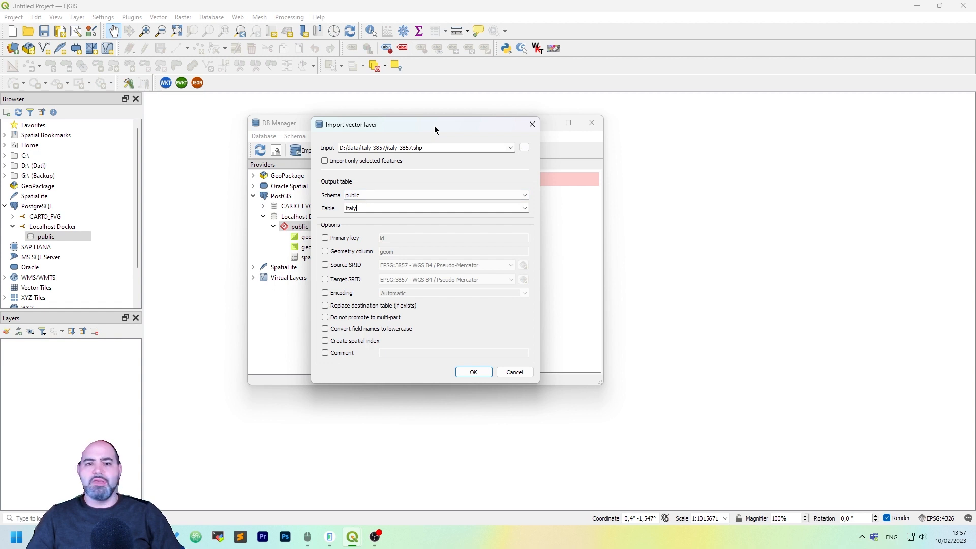
pyautogui.moveTo(436, 124); pyautogui.dragTo(441, 103)
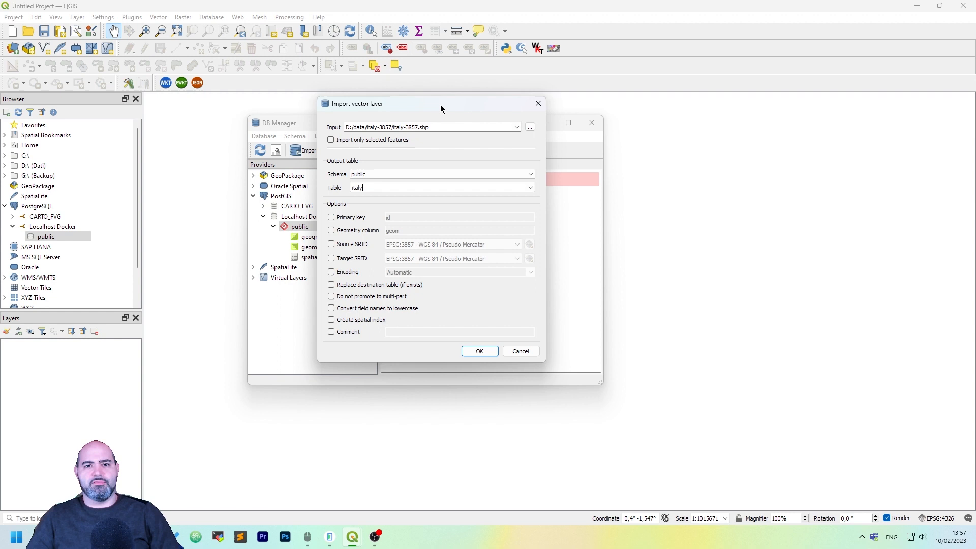
pyautogui.moveTo(441, 104); pyautogui.dragTo(454, 126)
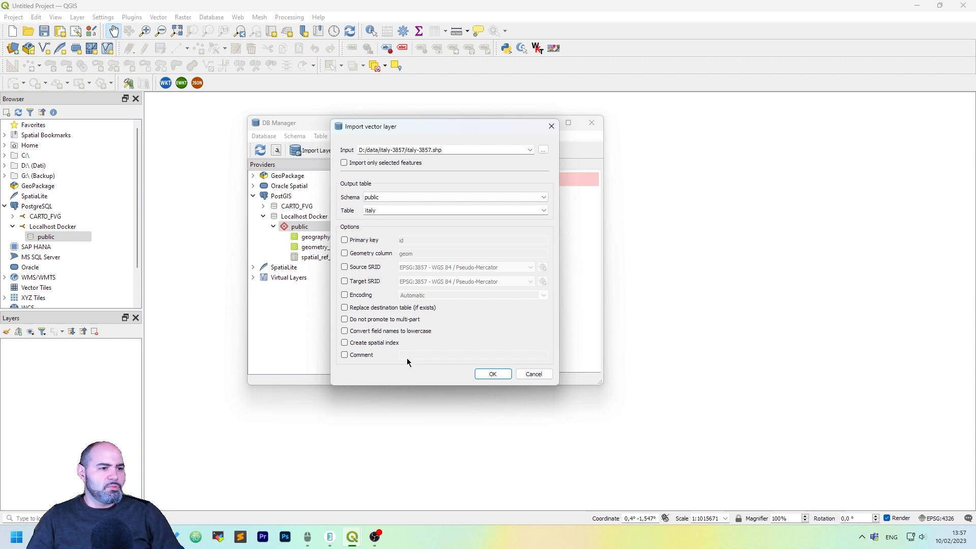
pyautogui.moveTo(386, 347)
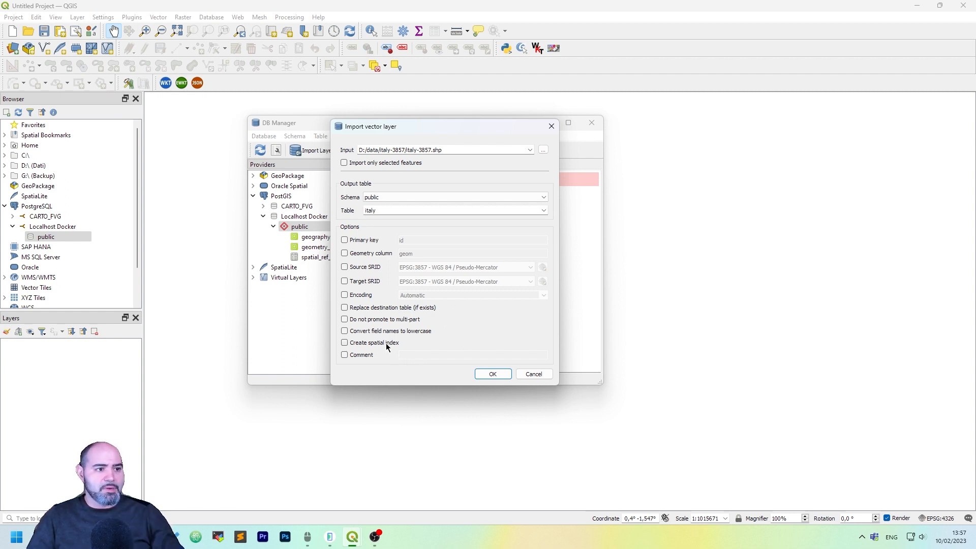
pyautogui.click(344, 342)
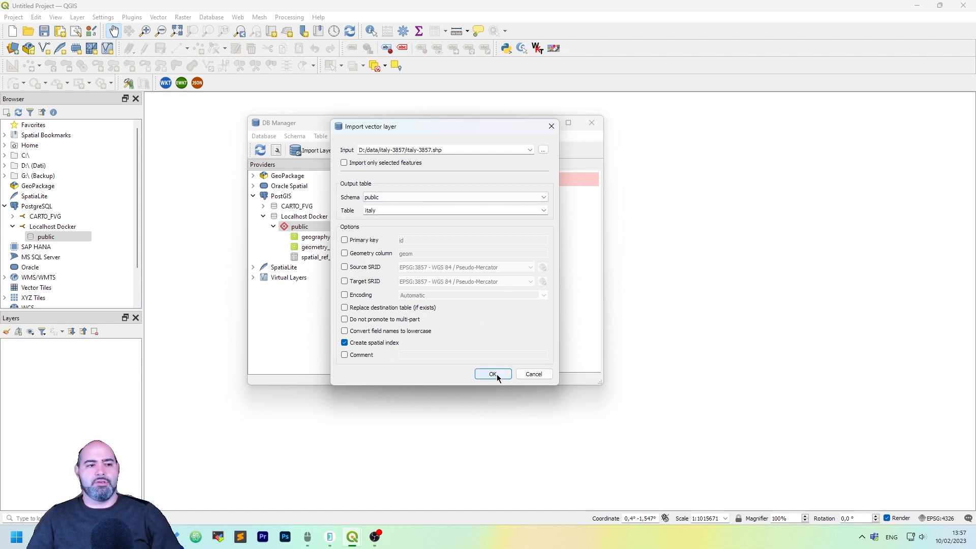
pyautogui.click(492, 374)
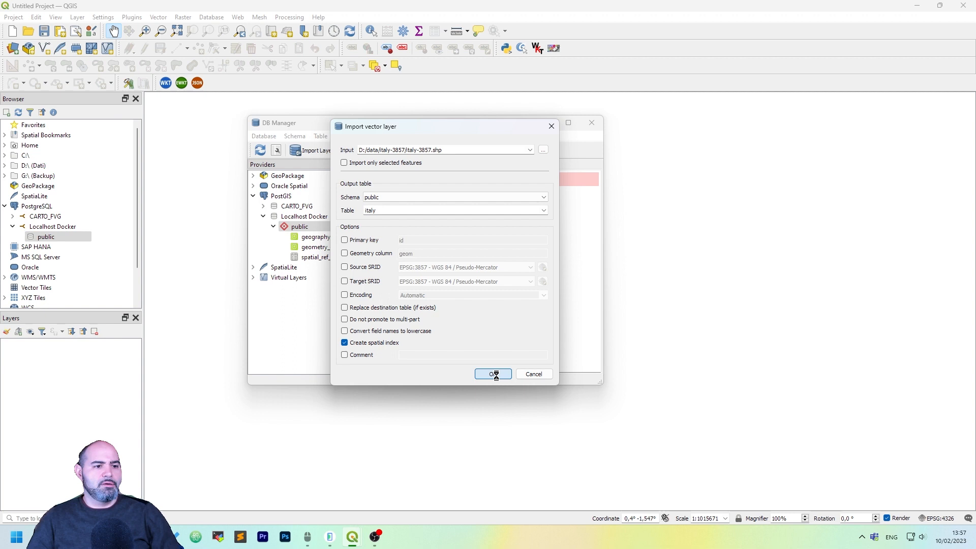
# Step: Dismiss the success message and view the italy table's info: 20 multipolygon rows, EPSG:3857
pyautogui.click(493, 374)
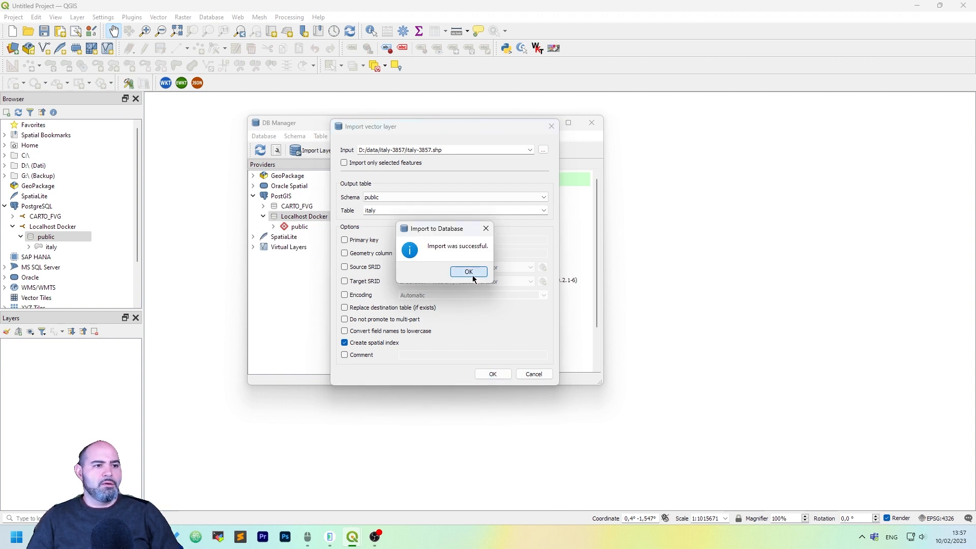
pyautogui.click(468, 271)
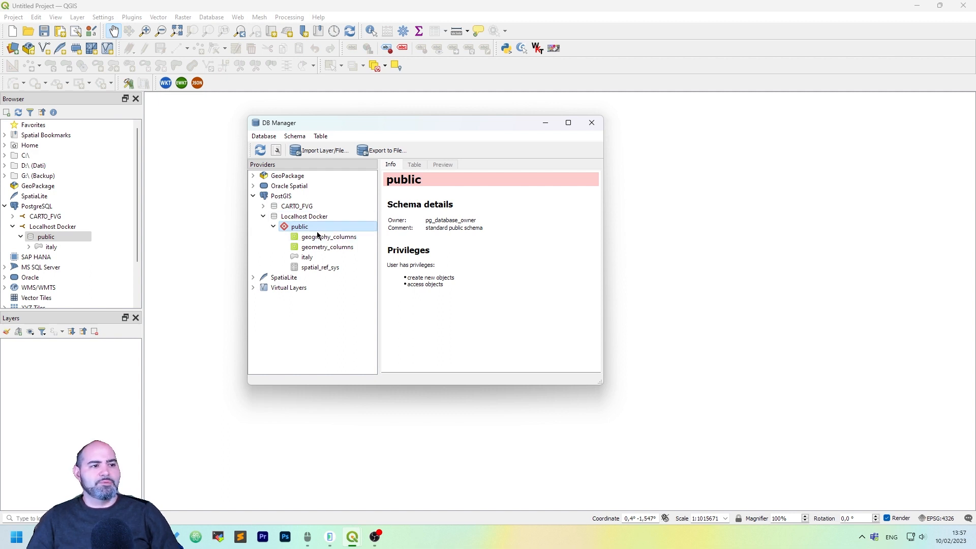
pyautogui.click(306, 256)
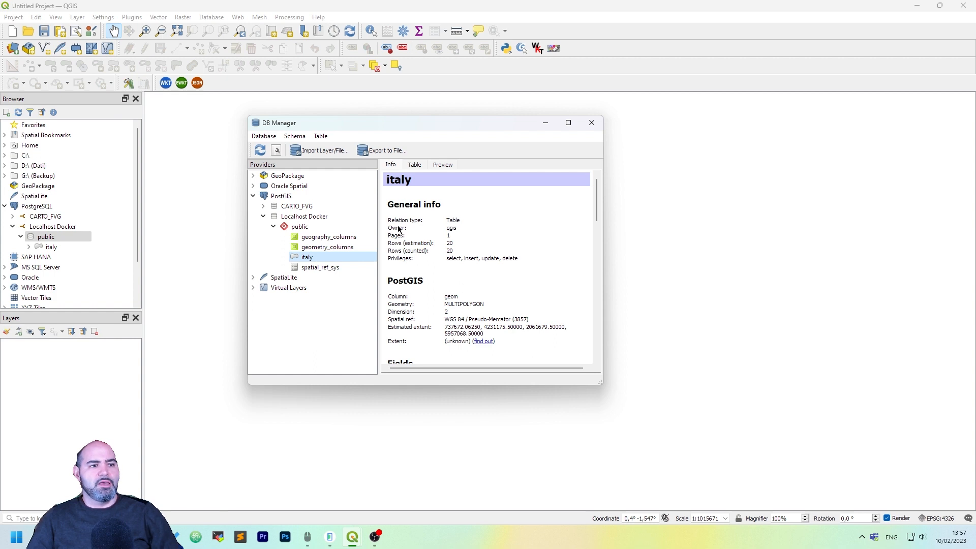
pyautogui.moveTo(457, 240)
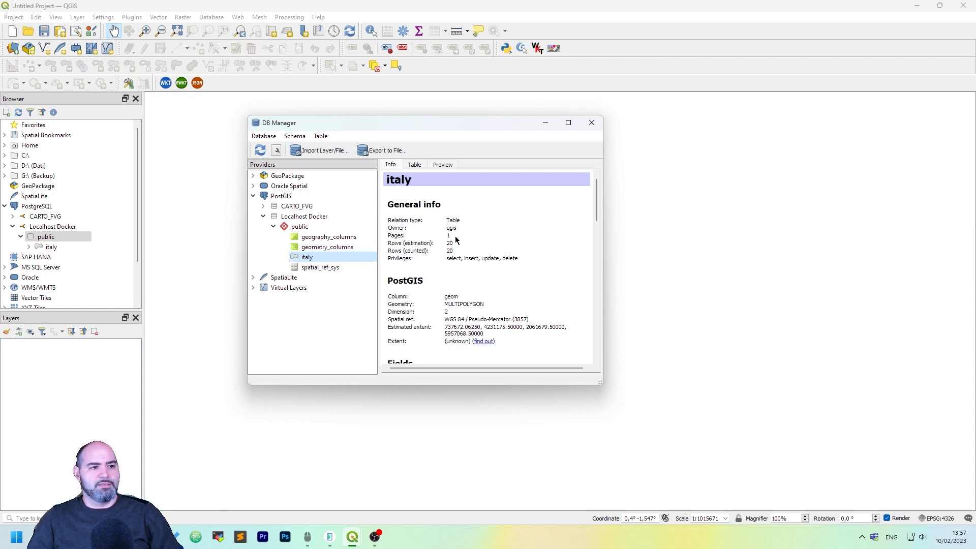
pyautogui.moveTo(414, 257)
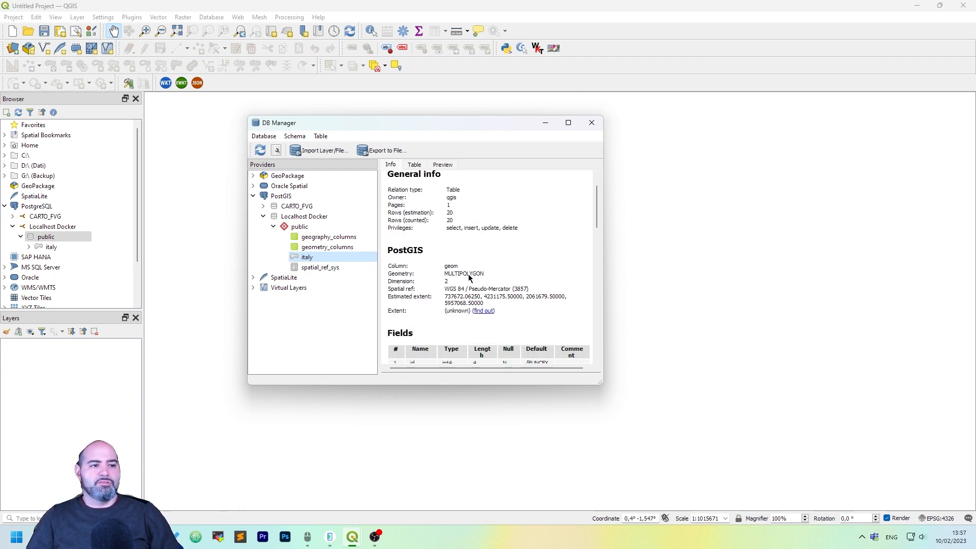
pyautogui.moveTo(460, 269)
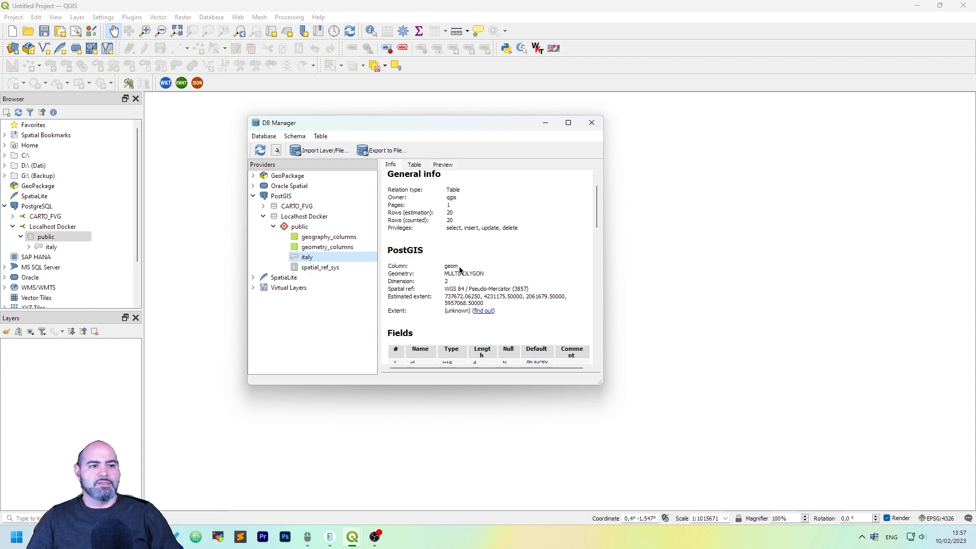
# Step: Close DB Manager and add the italy table from the Browser panel to the map
pyautogui.click(590, 122)
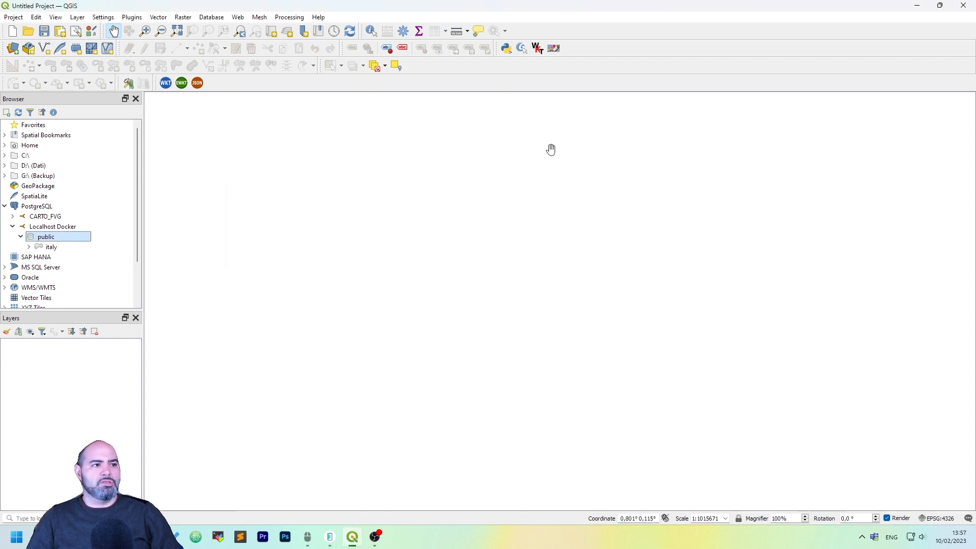
pyautogui.click(51, 247)
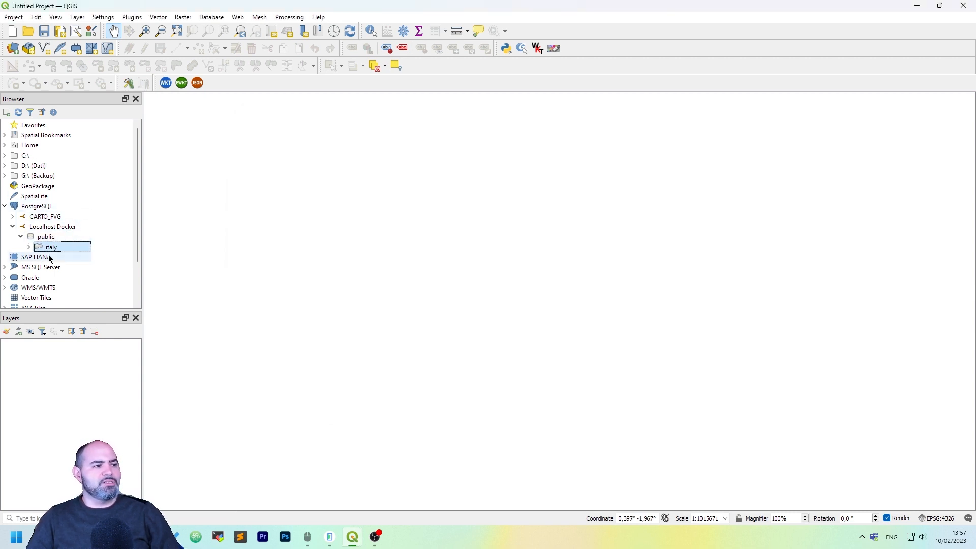
pyautogui.moveTo(66, 248)
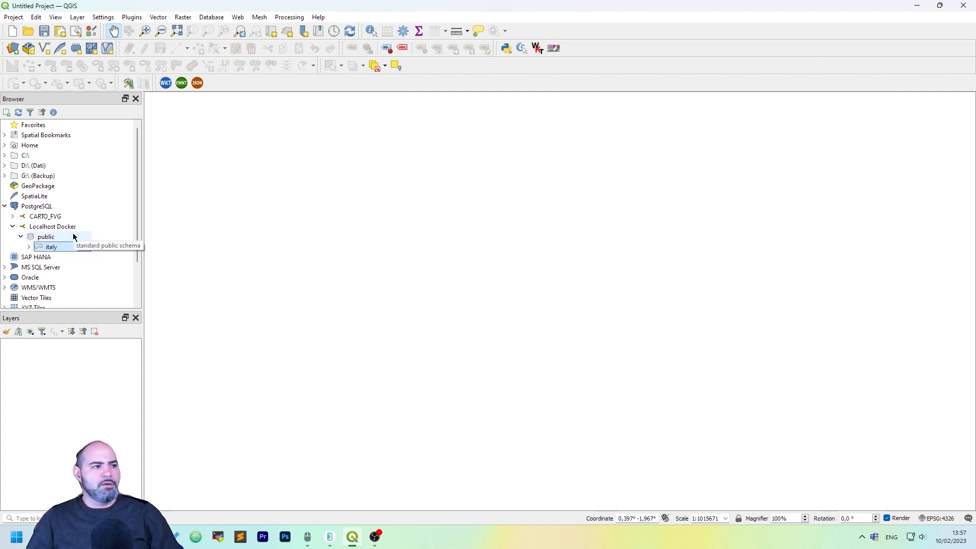
pyautogui.click(51, 246)
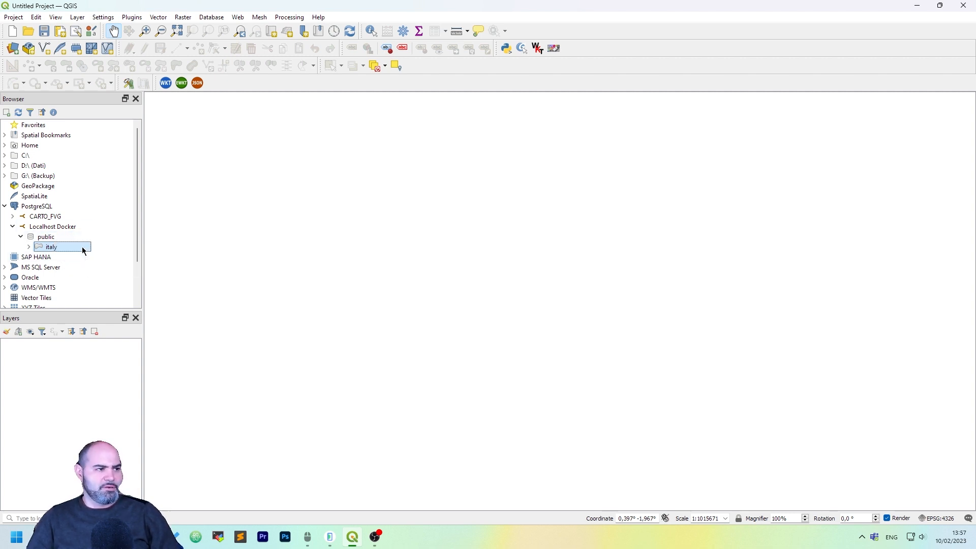
pyautogui.doubleClick(51, 247)
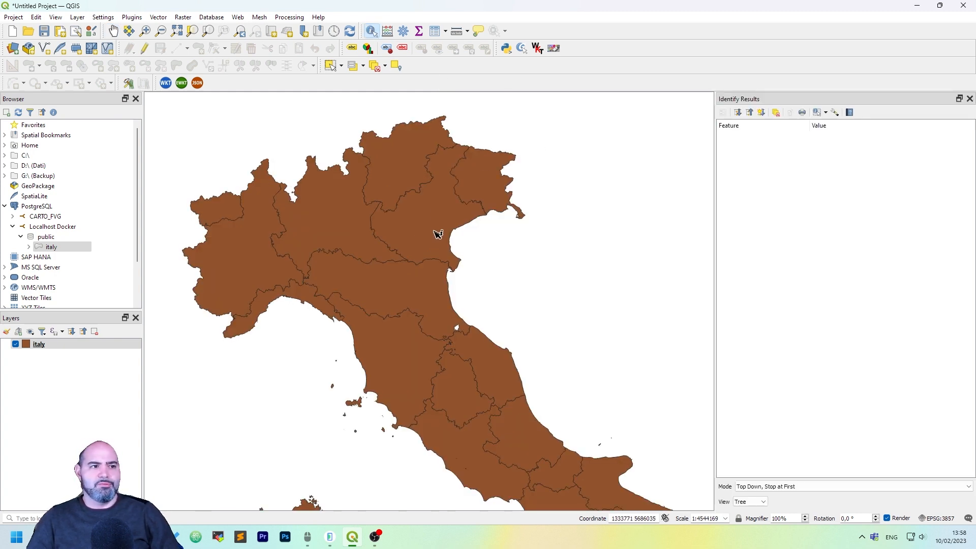
# Step: Identify the Veneto region on the map to show its attributes (id 5, cod_rip 2, cod_reg 5)
pyautogui.click(436, 233)
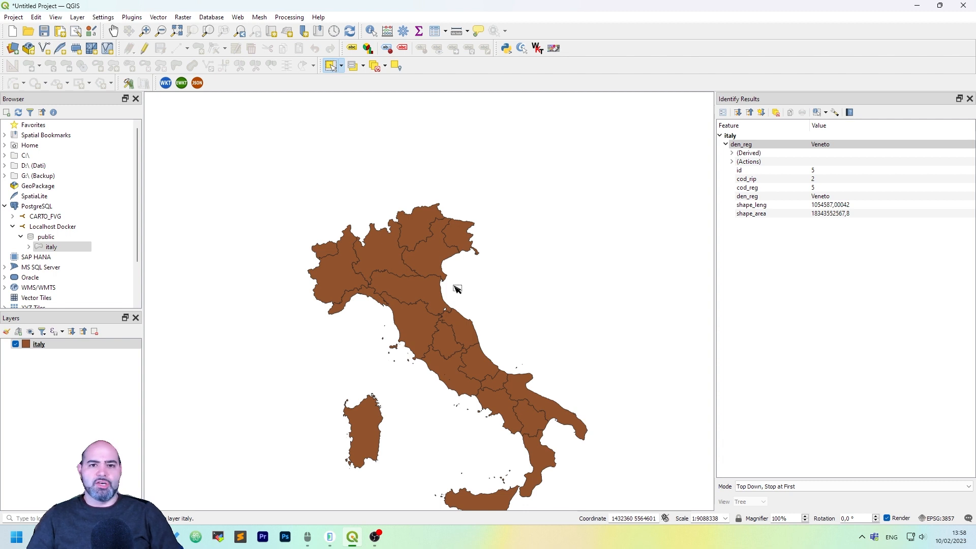
pyautogui.moveTo(571, 189)
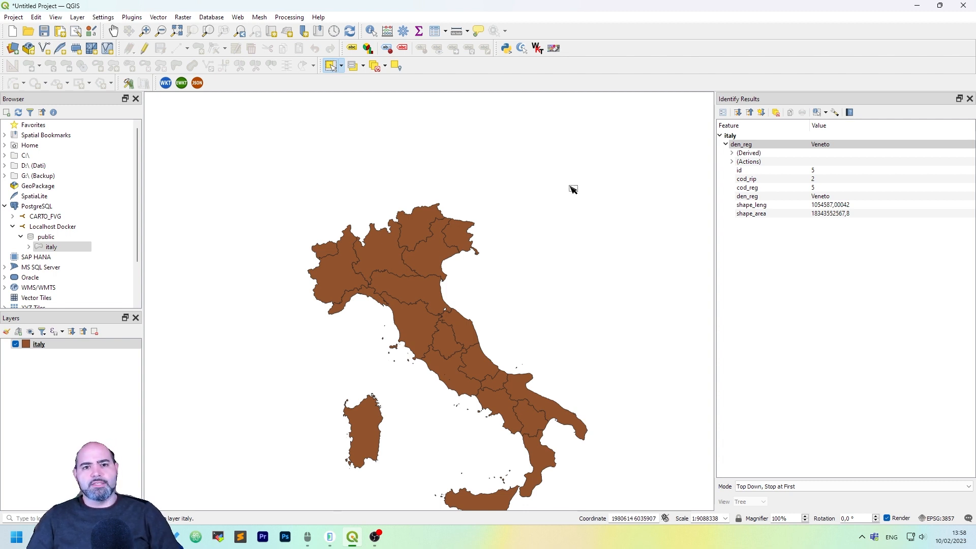